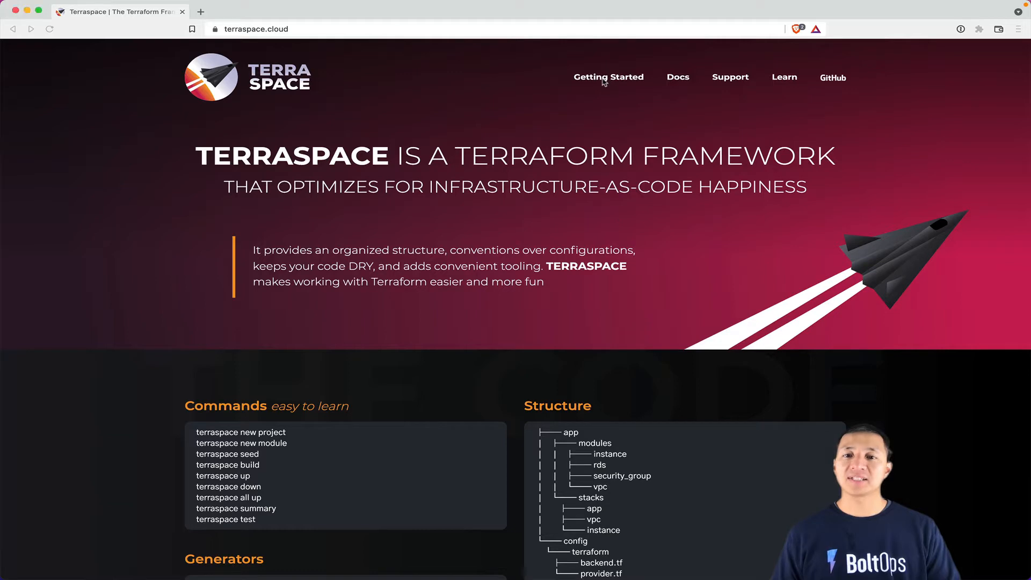
Step: Navigate from Getting Started into the Azure guide and advance to its next article
{"action": "left_click", "coordinate": [608, 77]}
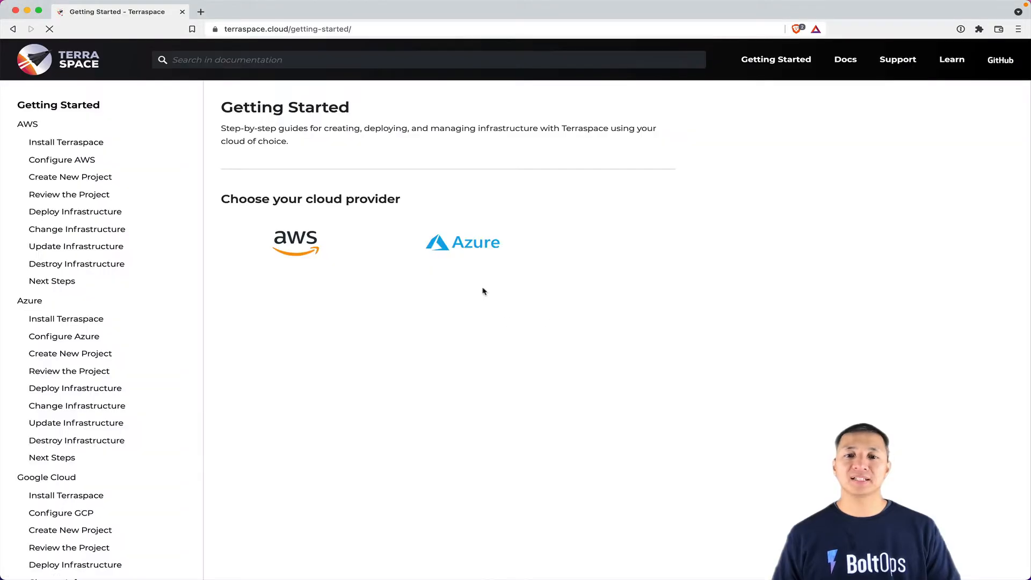
{"action": "left_click", "coordinate": [463, 242]}
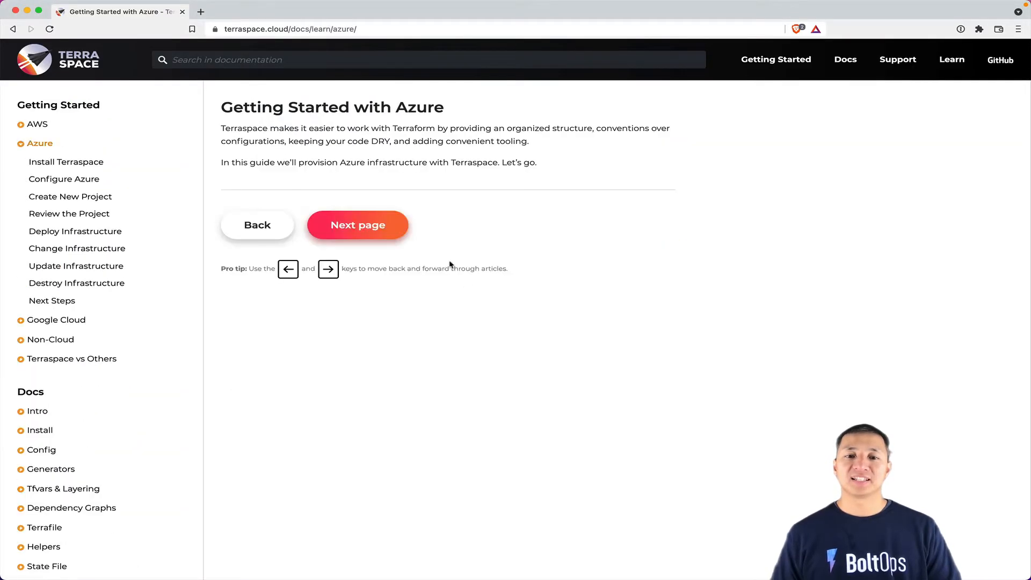
{"action": "left_click", "coordinate": [357, 224]}
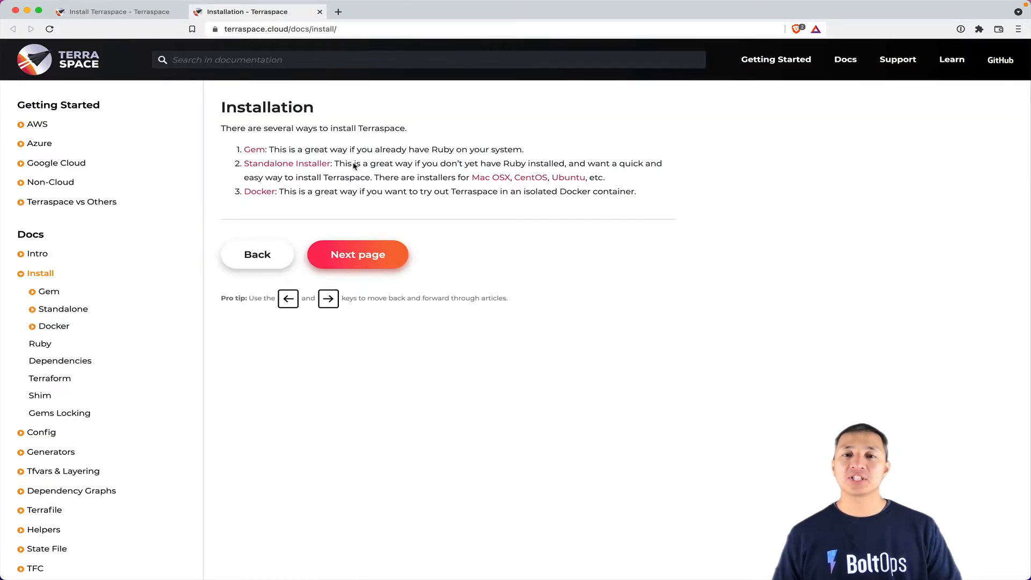
{"action": "mouse_move", "coordinate": [267, 197]}
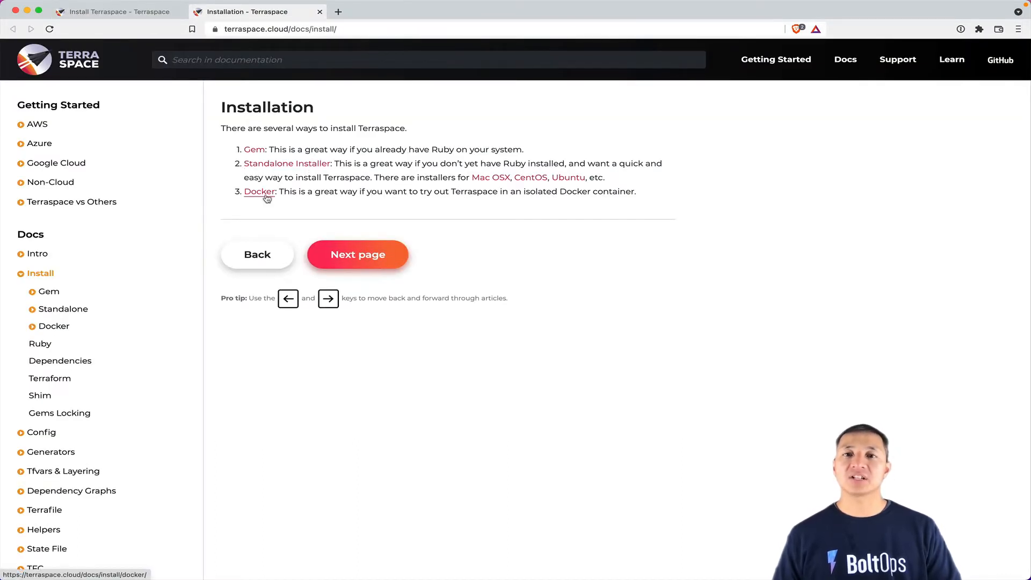
{"action": "mouse_move", "coordinate": [375, 176]}
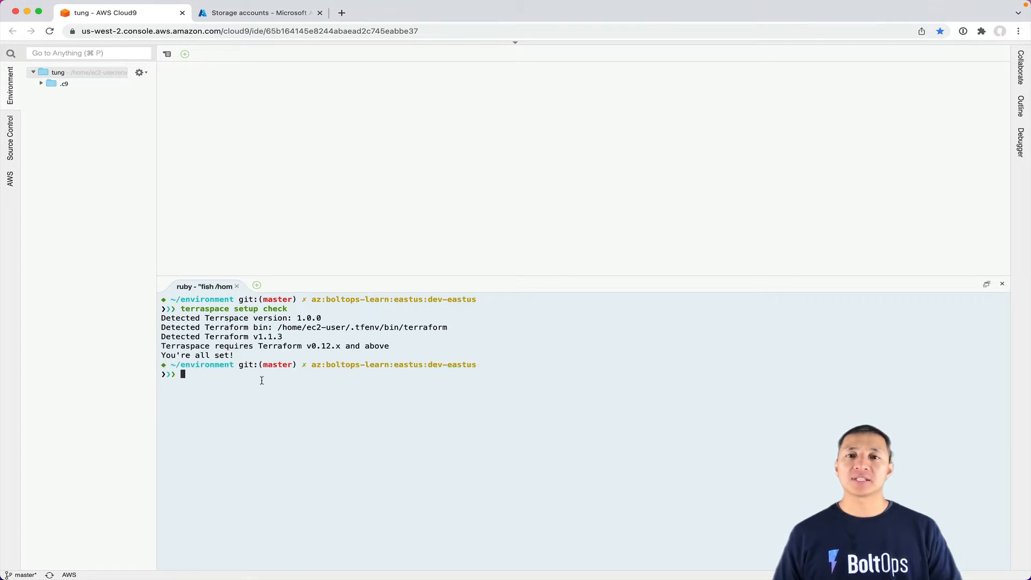
{"action": "mouse_move", "coordinate": [297, 397]}
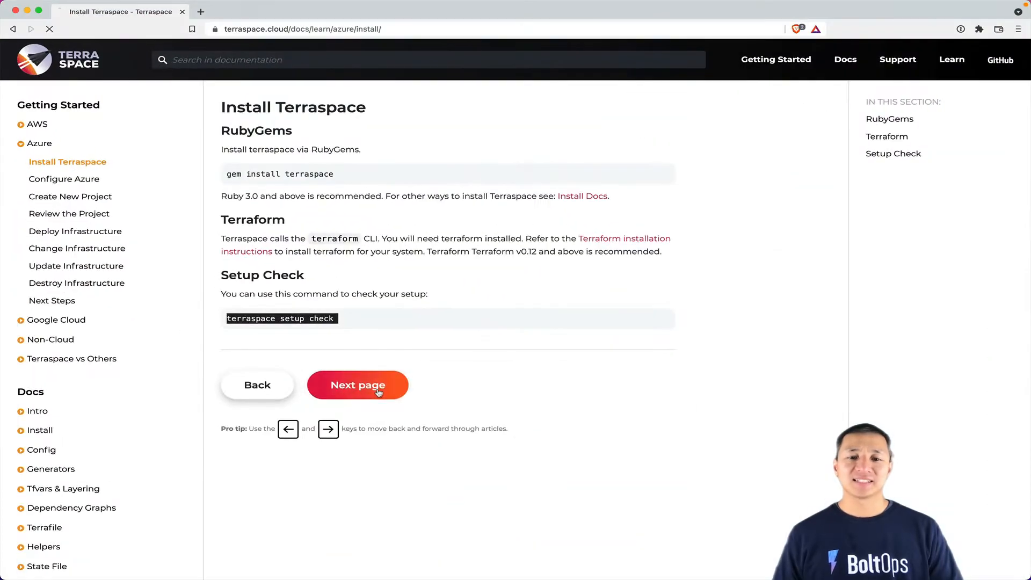
Step: Advance to the Configure Azure article and review its Example and env variables sections
{"action": "left_click", "coordinate": [358, 385]}
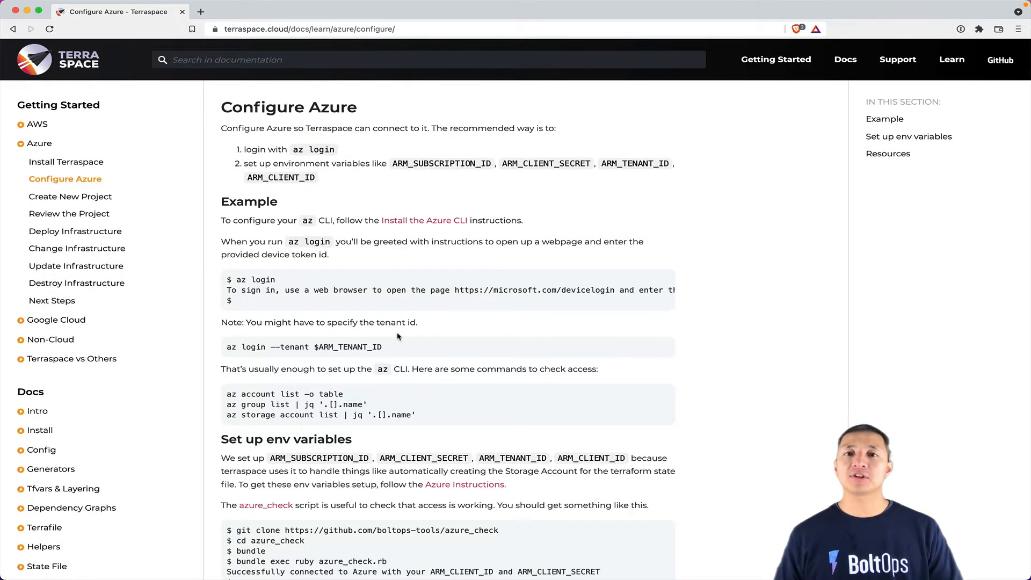
{"action": "mouse_move", "coordinate": [393, 309]}
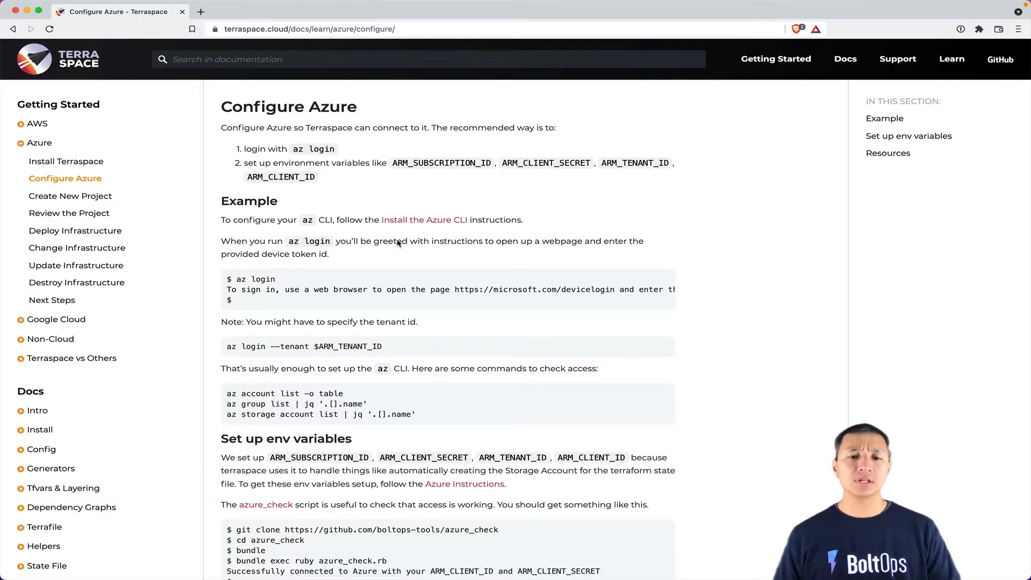
{"action": "scroll", "scroll_direction": "down", "scroll_amount": 3}
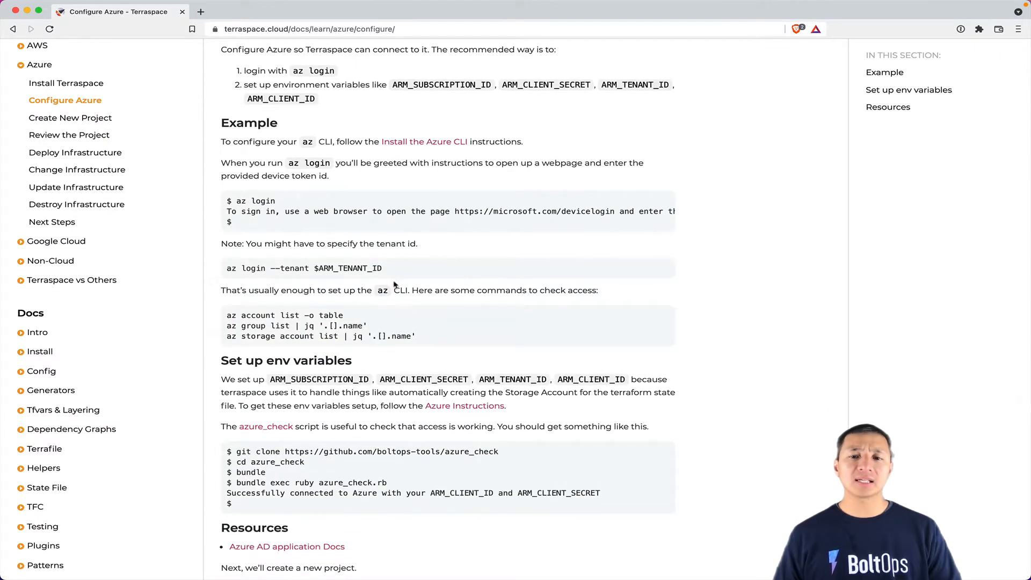
{"action": "scroll", "scroll_direction": "down", "scroll_amount": 3}
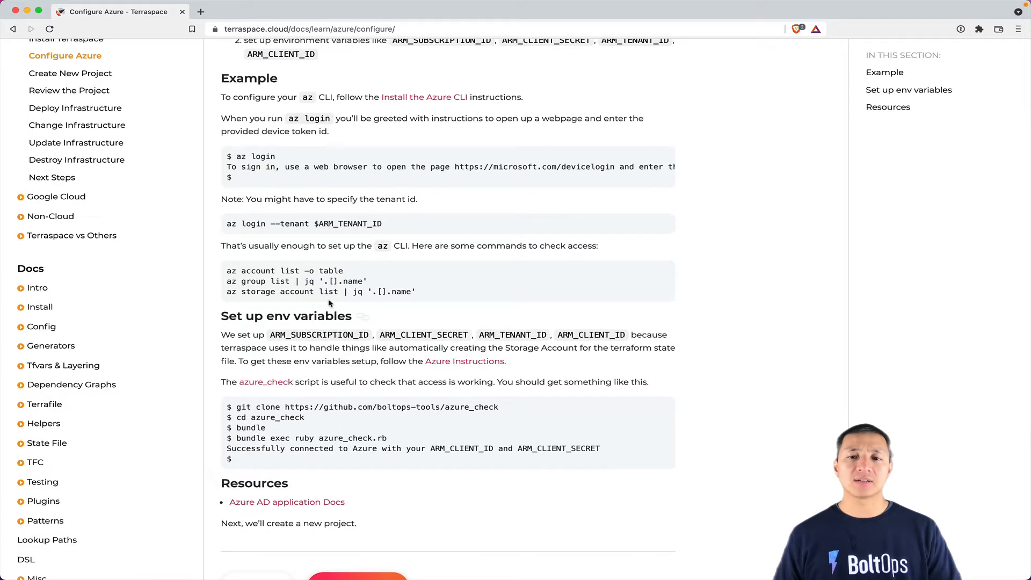
{"action": "scroll", "scroll_direction": "down", "scroll_amount": 3}
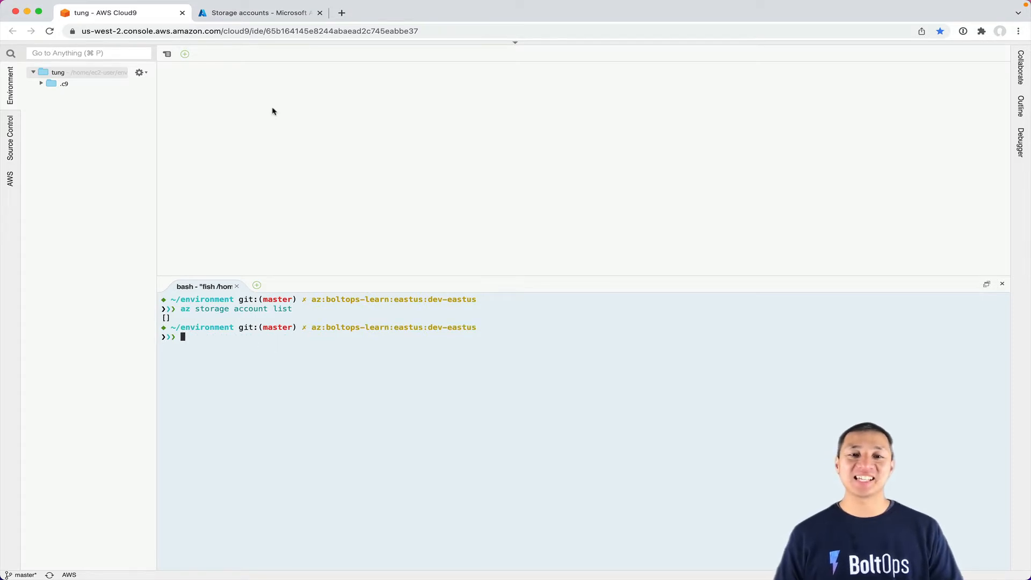
Step: Clone boltops-tools/azure_check, cd into it and run bundle exec ruby azure_check.rb
{"action": "left_click", "coordinate": [255, 13]}
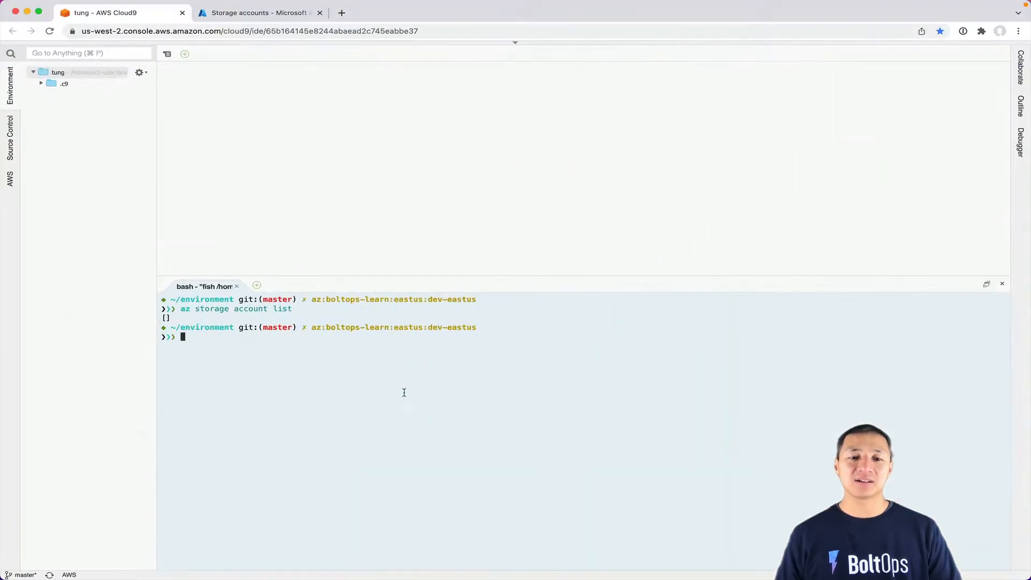
{"action": "type", "text": "git clone https://github.com/boltops-tools/azure_check"}
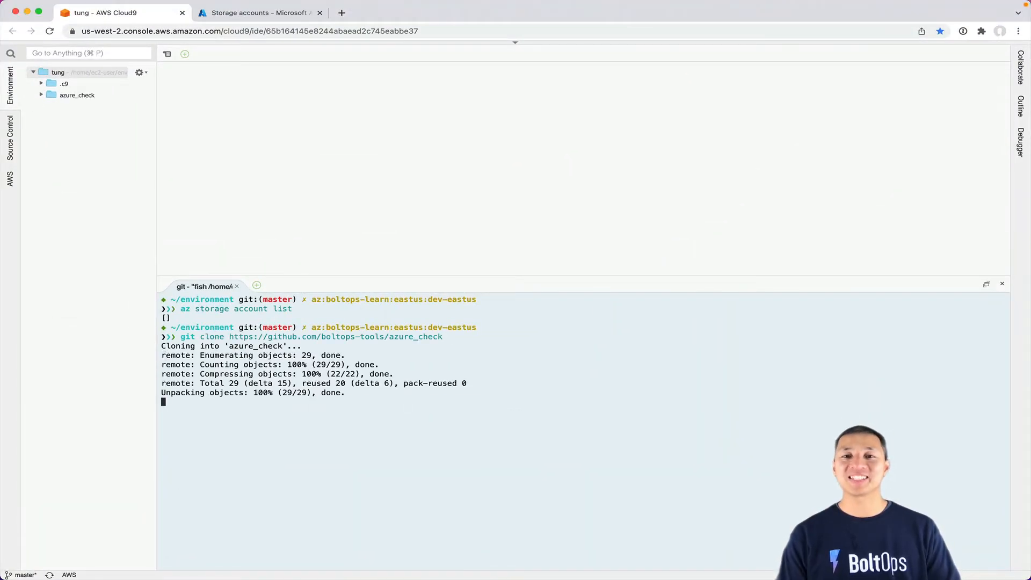
{"action": "type", "text": "cd azure_check/"}
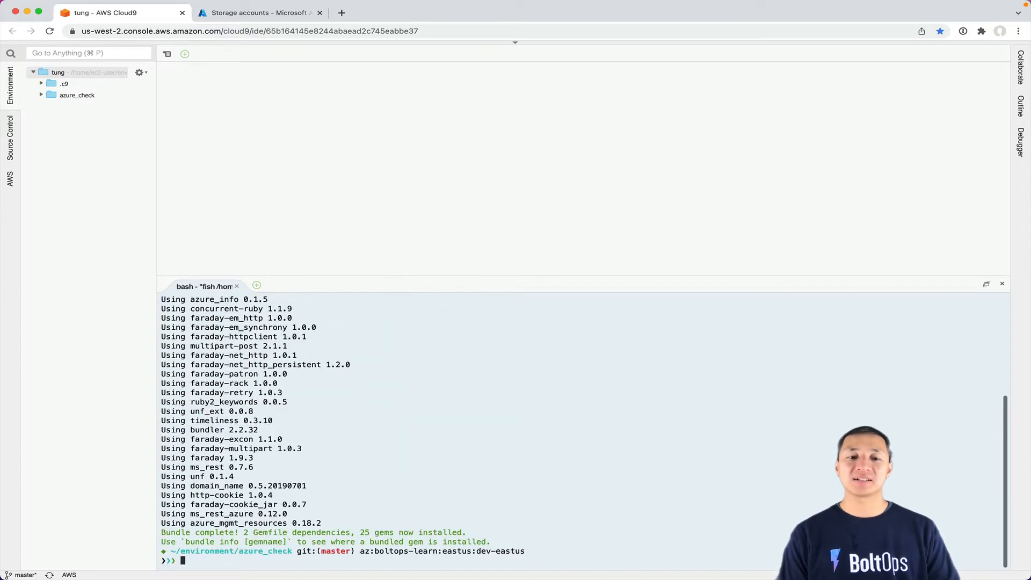
{"action": "type", "text": "bundle exec ruby azure_check.rb"}
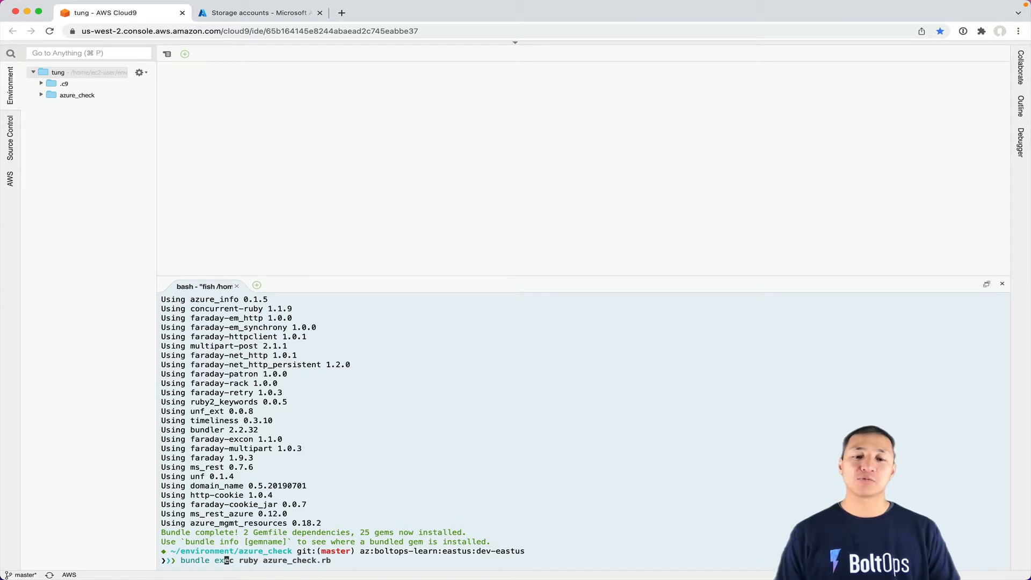
{"action": "key", "text": "Enter"}
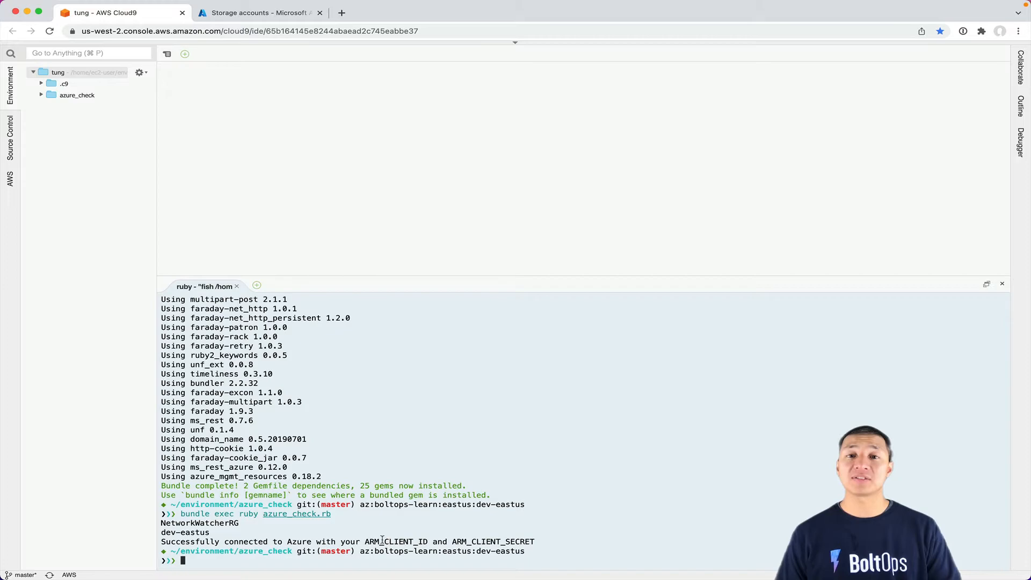
{"action": "mouse_move", "coordinate": [401, 475]}
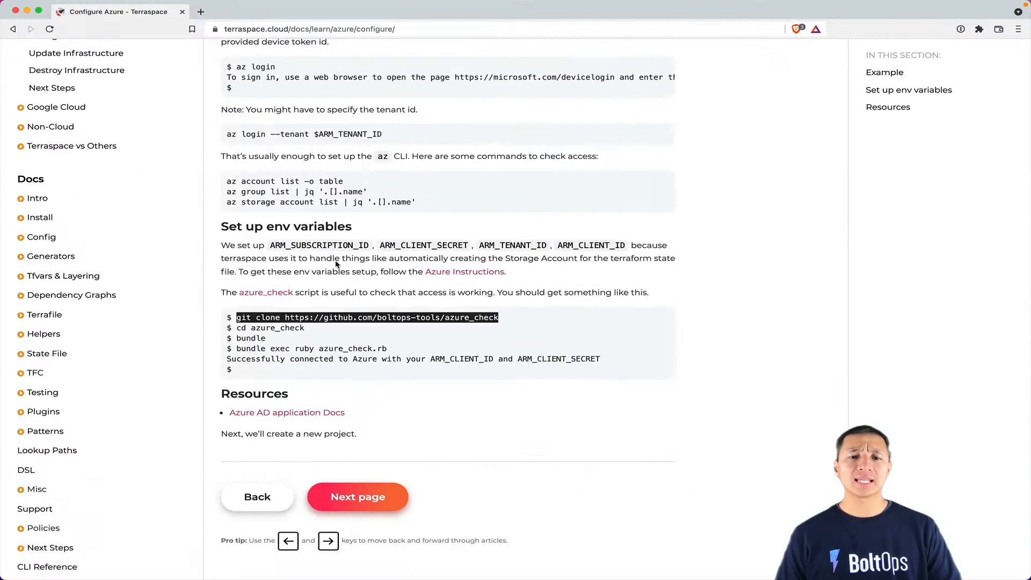
Step: Advance the docs to the New Project article, then return to the Cloud9 terminal
{"action": "left_click", "coordinate": [107, 12]}
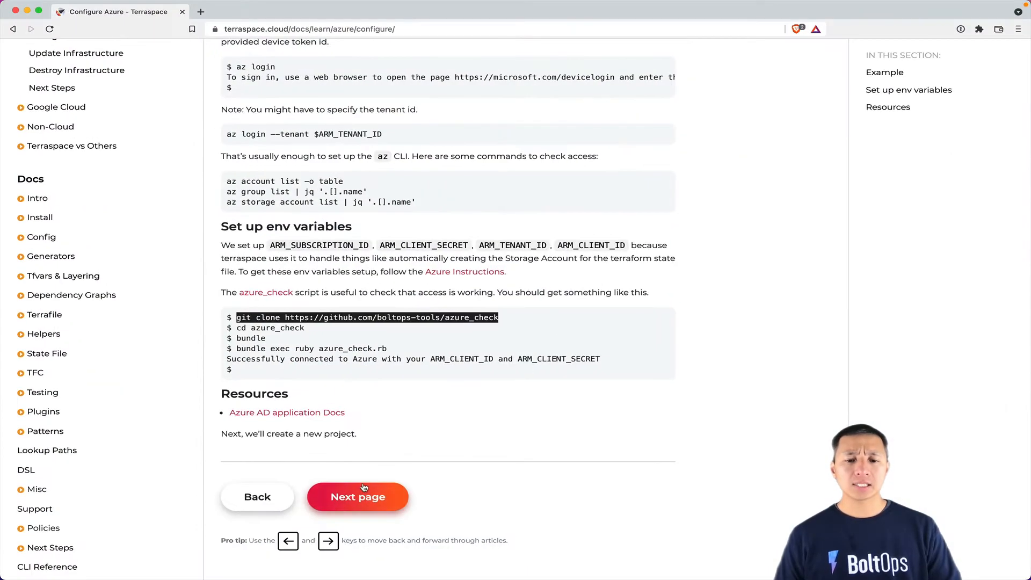
{"action": "left_click", "coordinate": [358, 497]}
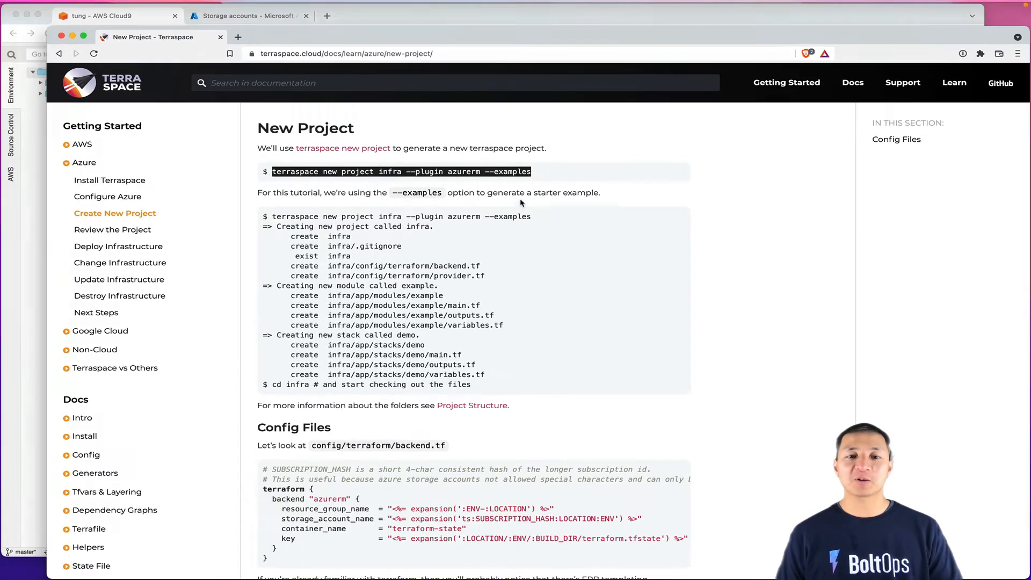
{"action": "left_click", "coordinate": [118, 16]}
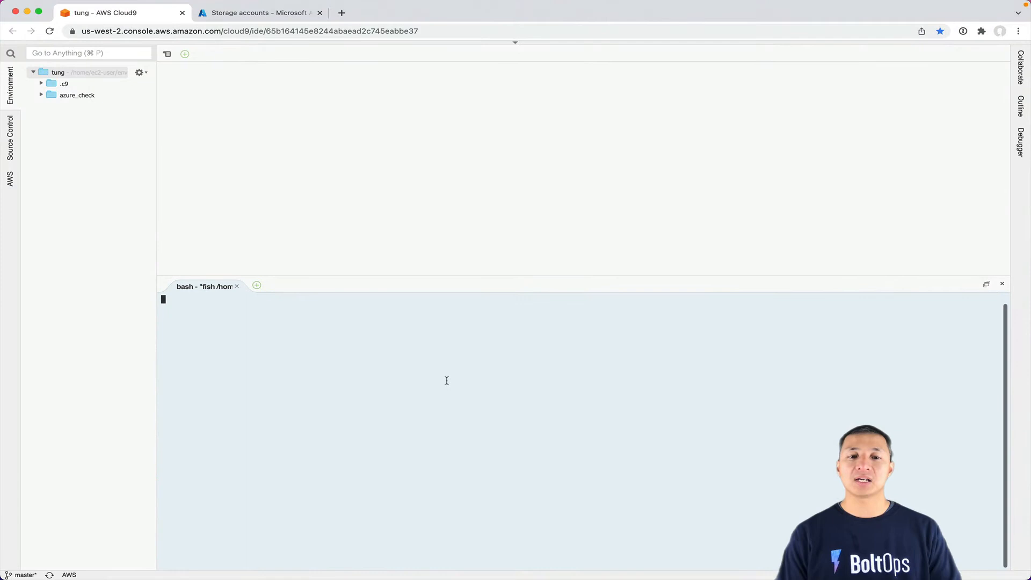
Step: Generate project infra with --plugin azurerm --examples and cd into infra/
{"action": "type", "text": "terraspace new project infra --plugin azurerm --examples"}
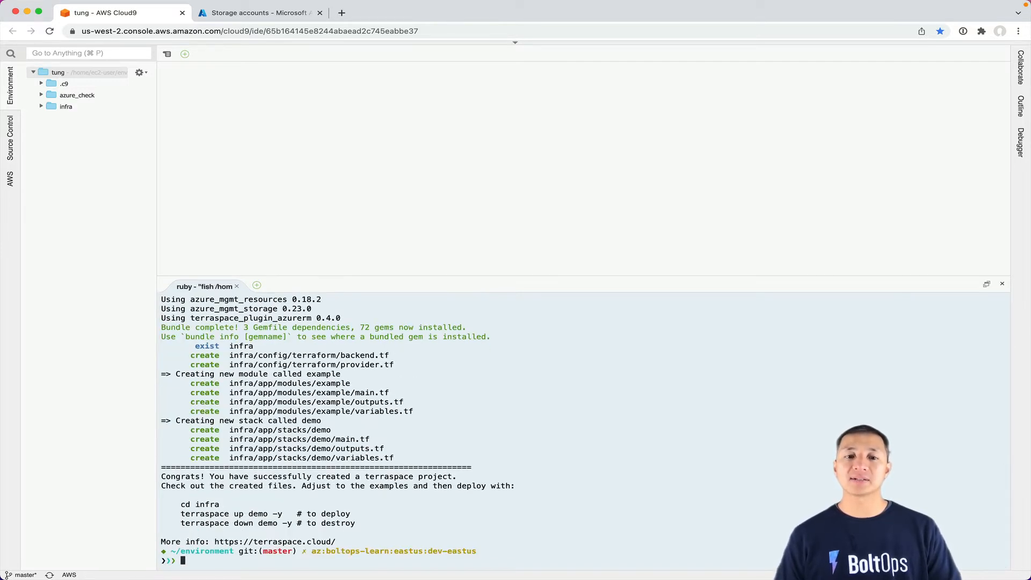
{"action": "type", "text": "cd infra/"}
{"action": "type", "text": "tree"}
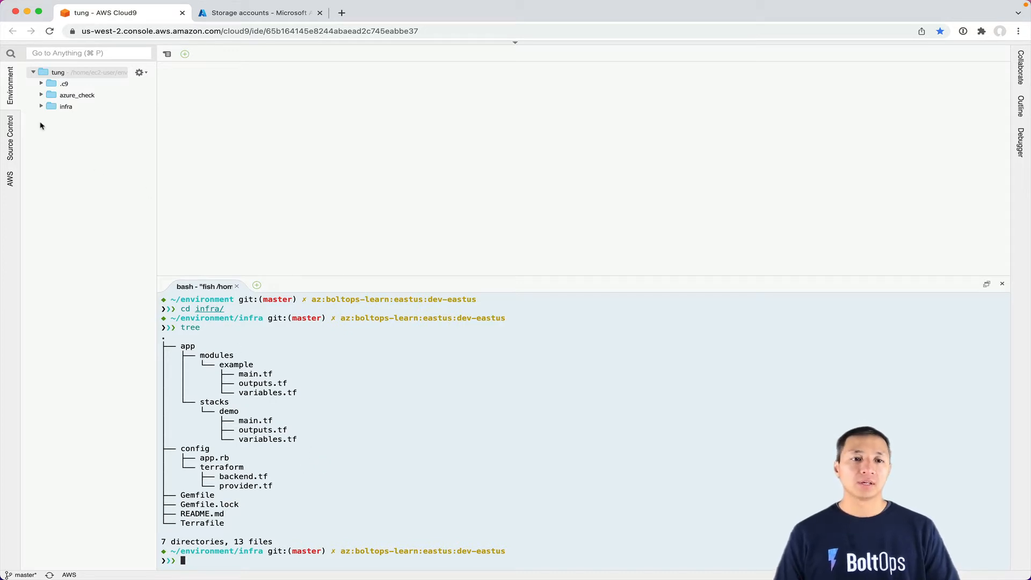
Step: Expand the infra project and show provider.tf beside backend.tf in split panes
{"action": "left_click", "coordinate": [41, 106]}
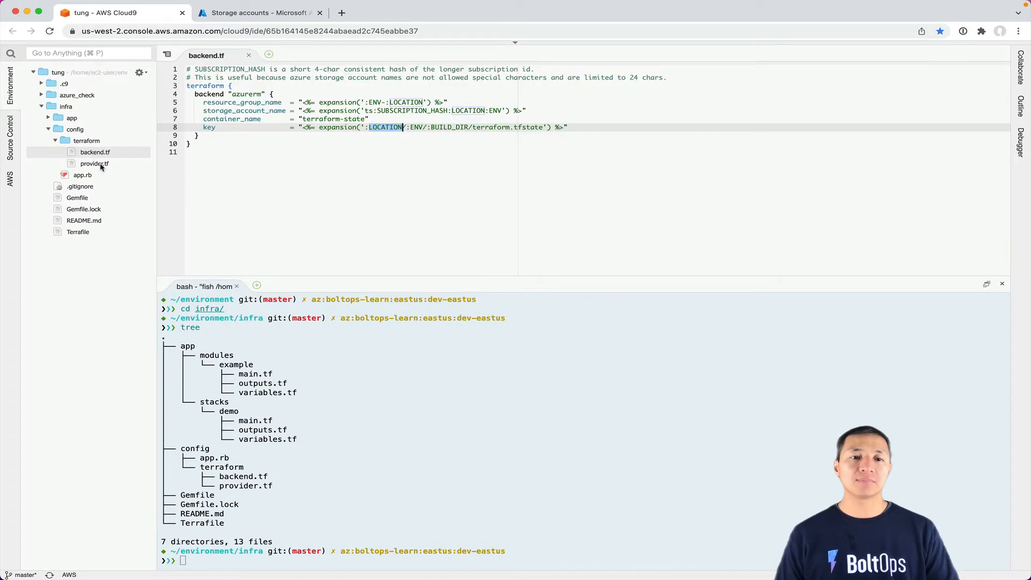
{"action": "left_click", "coordinate": [95, 163]}
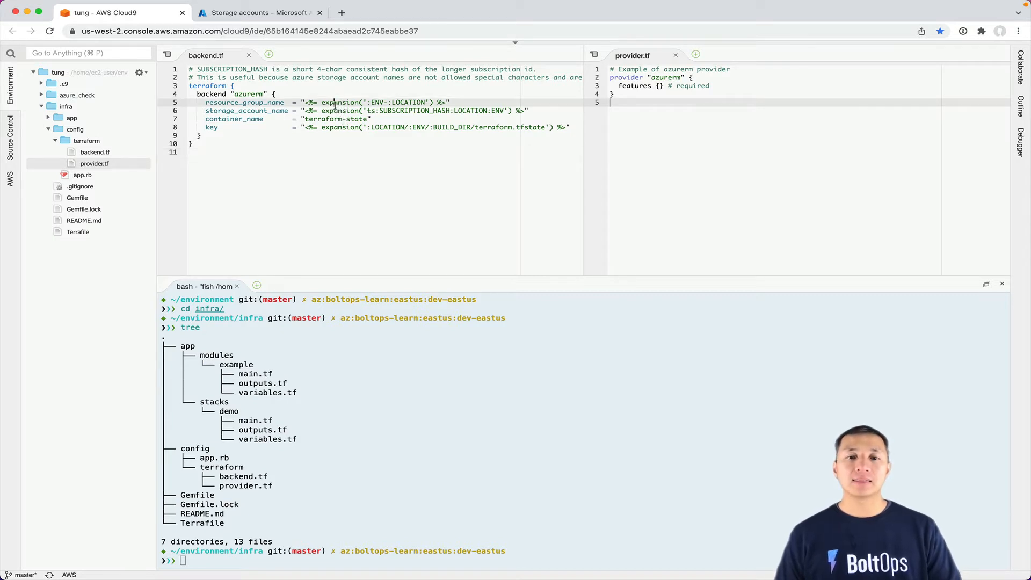
{"action": "double_click", "coordinate": [340, 102]}
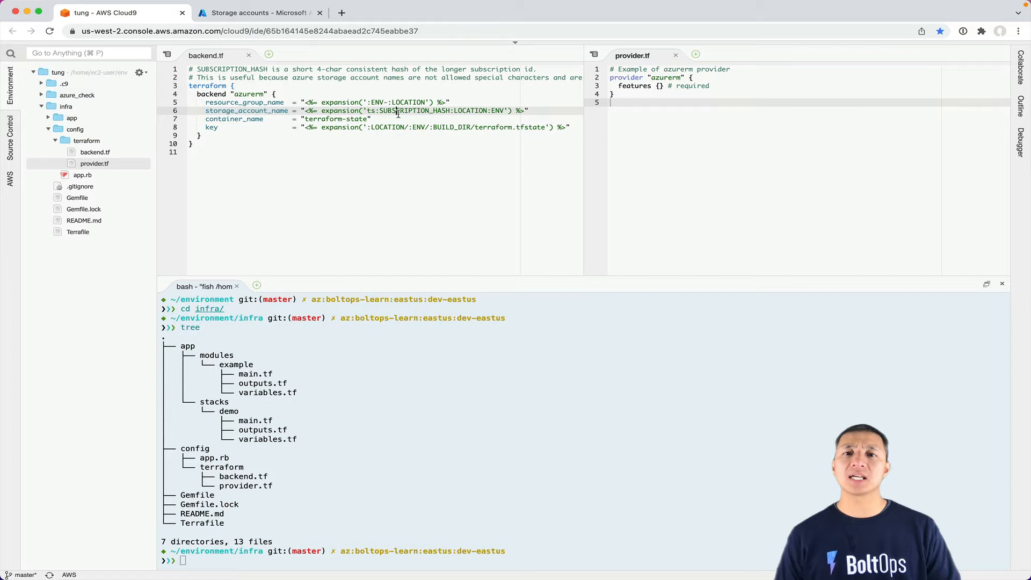
{"action": "double_click", "coordinate": [413, 111]}
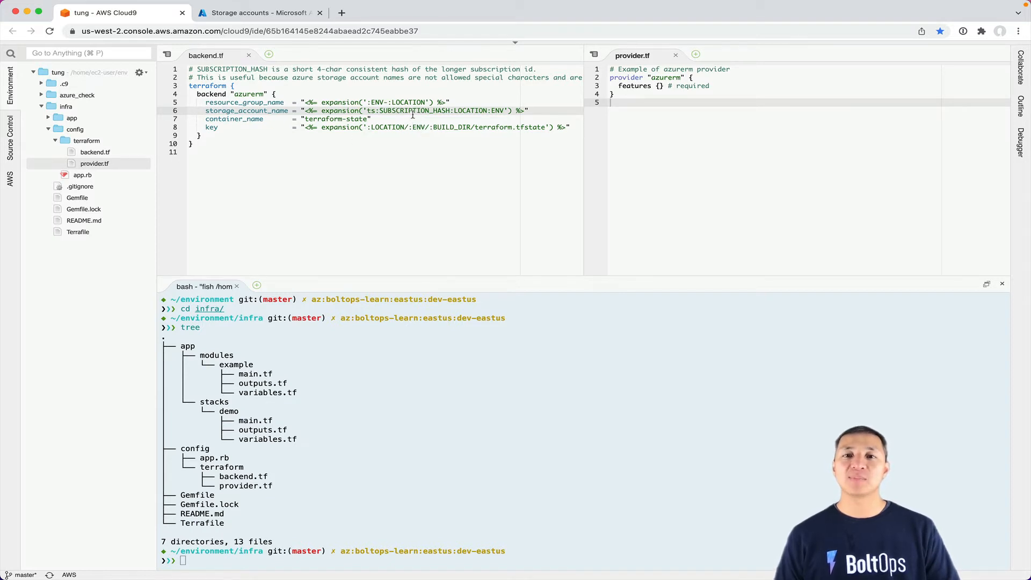
{"action": "double_click", "coordinate": [415, 111]}
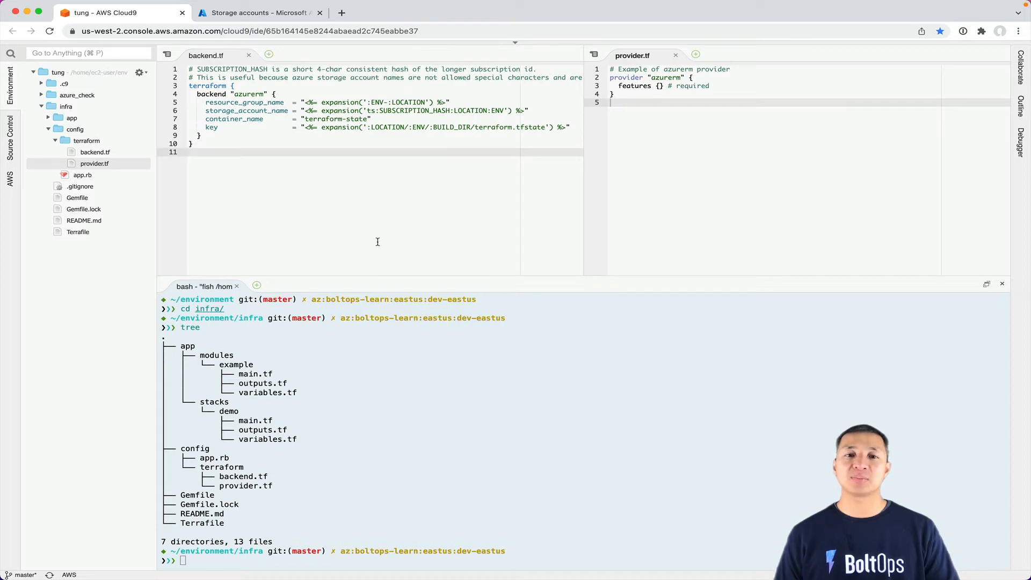
{"action": "mouse_move", "coordinate": [380, 172]}
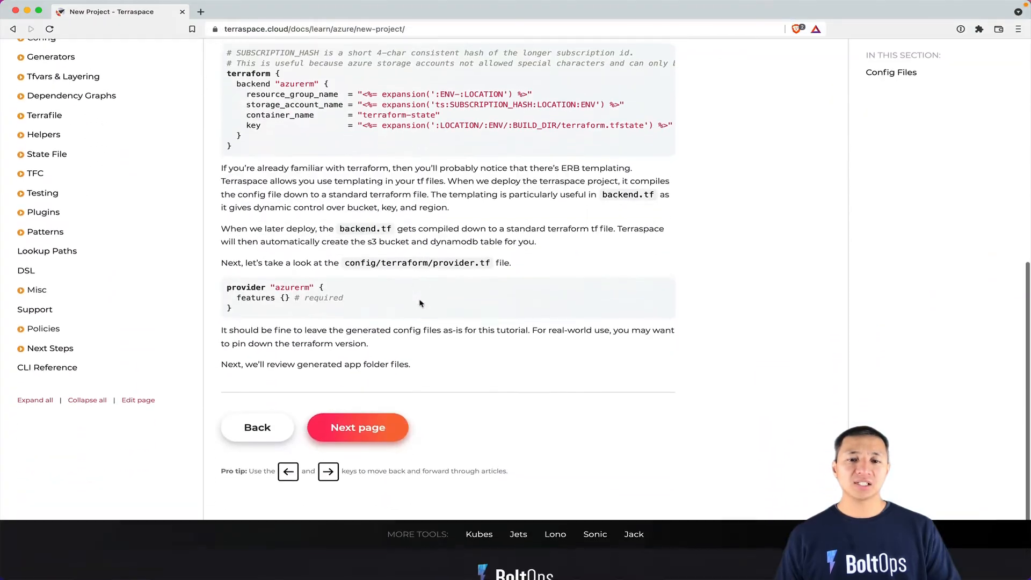
Step: Go to the Review Project page and review its App Modules and Stack Modules sections
{"action": "left_click", "coordinate": [356, 427]}
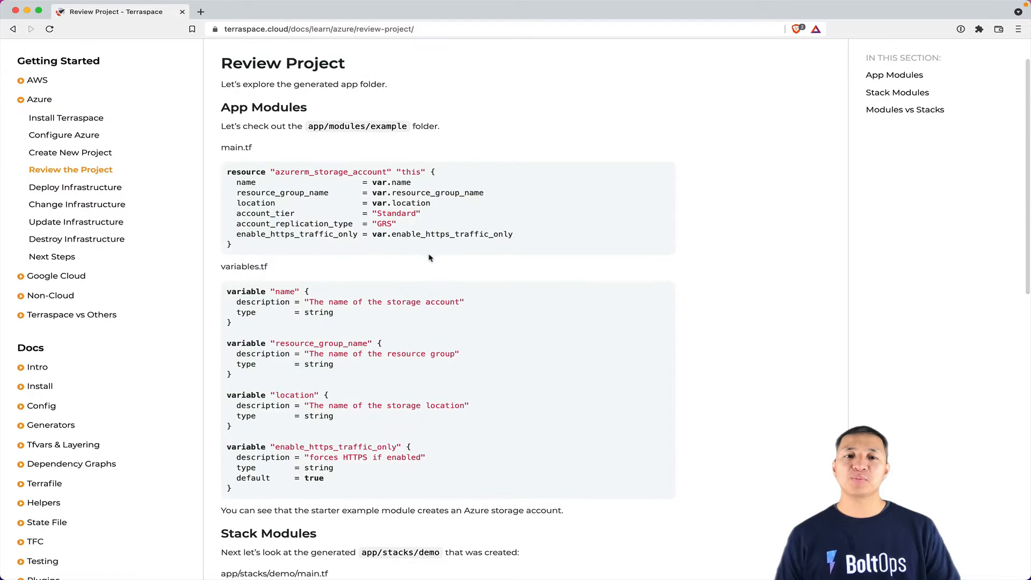
{"action": "scroll", "scroll_direction": "down", "scroll_amount": 3}
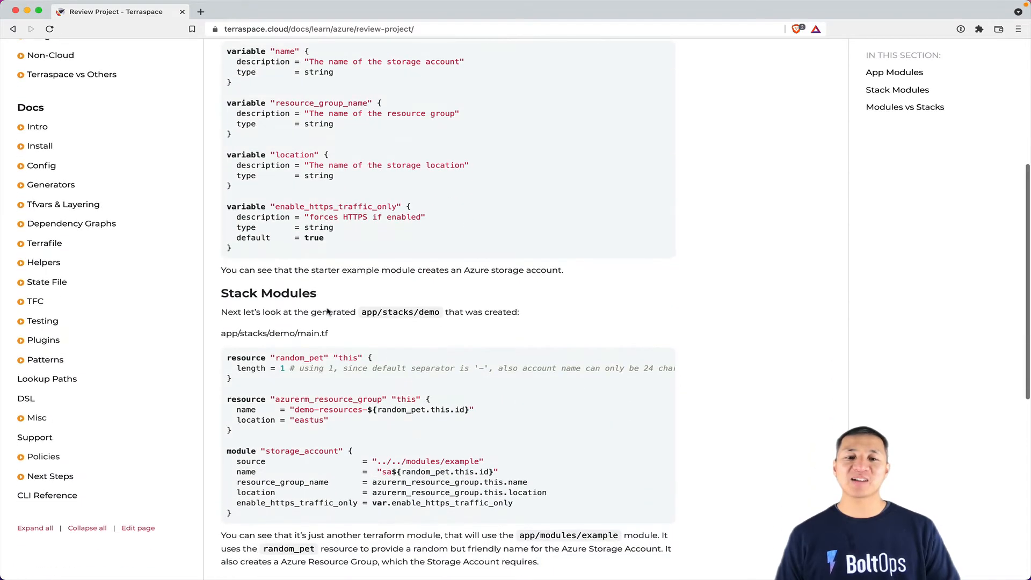
{"action": "scroll", "scroll_direction": "down", "scroll_amount": 3}
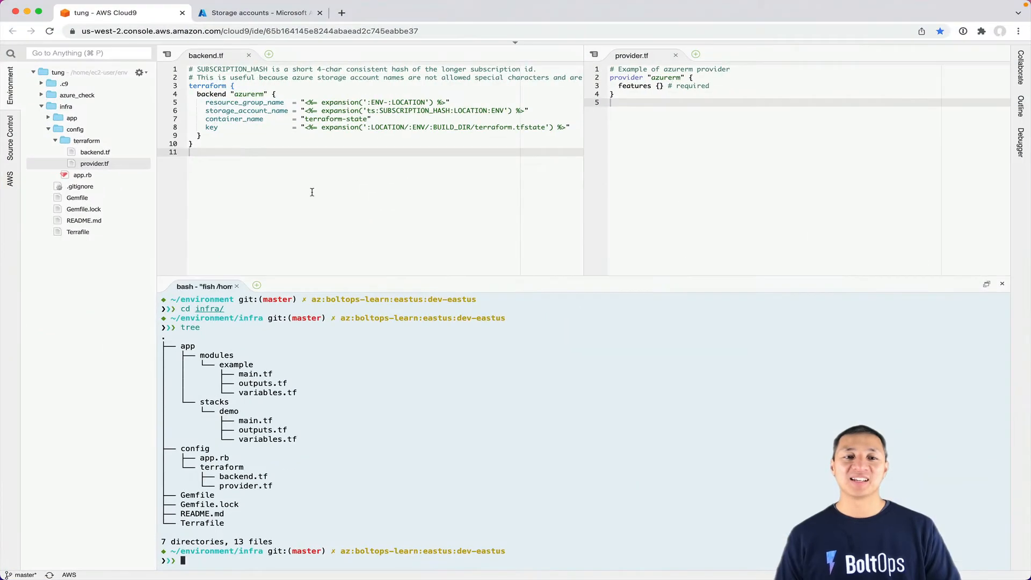
Step: Close the config tabs and show example/main.tf beside demo/main.tf
{"action": "left_click", "coordinate": [248, 55]}
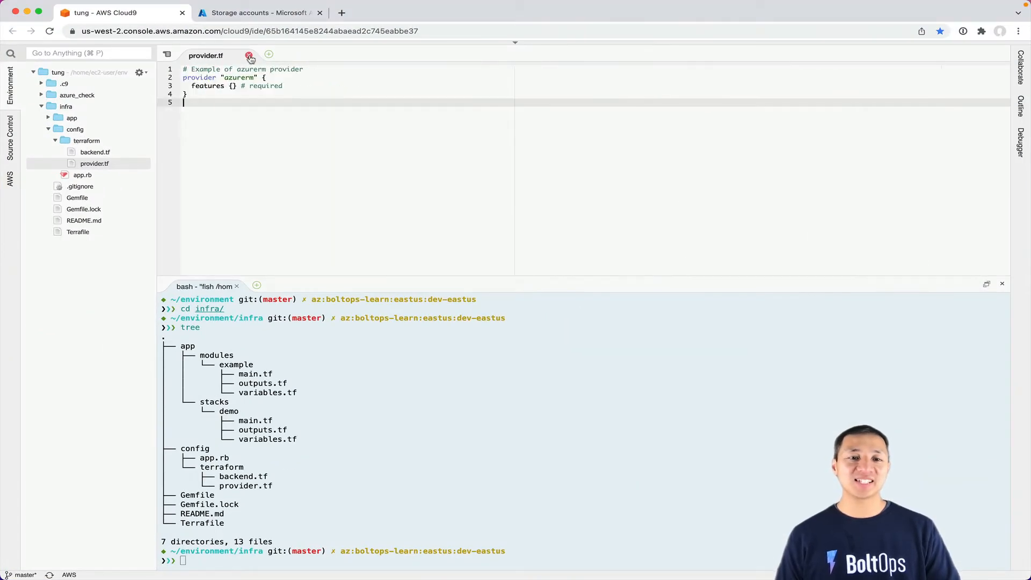
{"action": "left_click", "coordinate": [250, 56]}
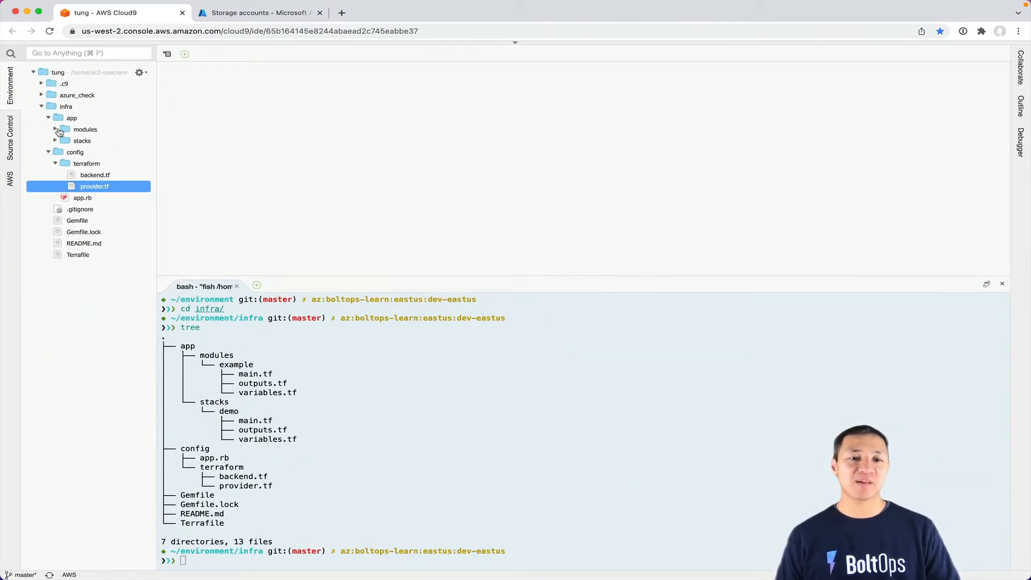
{"action": "left_click", "coordinate": [54, 129]}
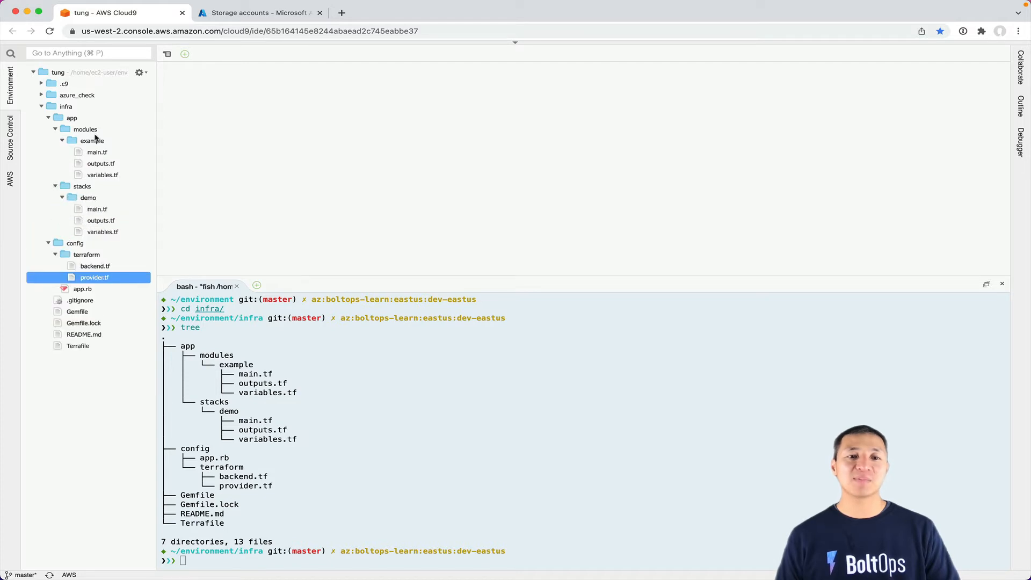
{"action": "double_click", "coordinate": [97, 152]}
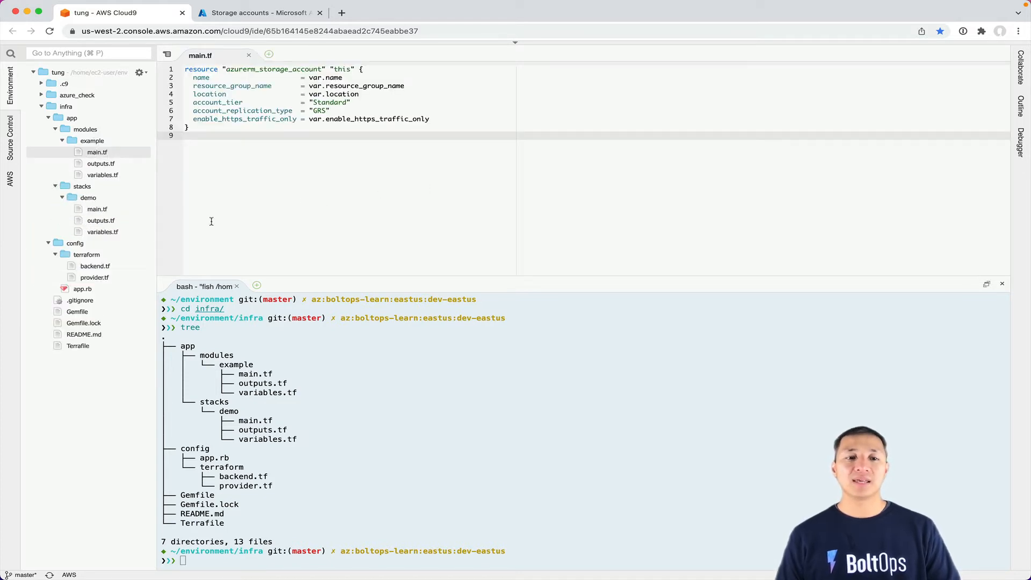
{"action": "left_click", "coordinate": [96, 208]}
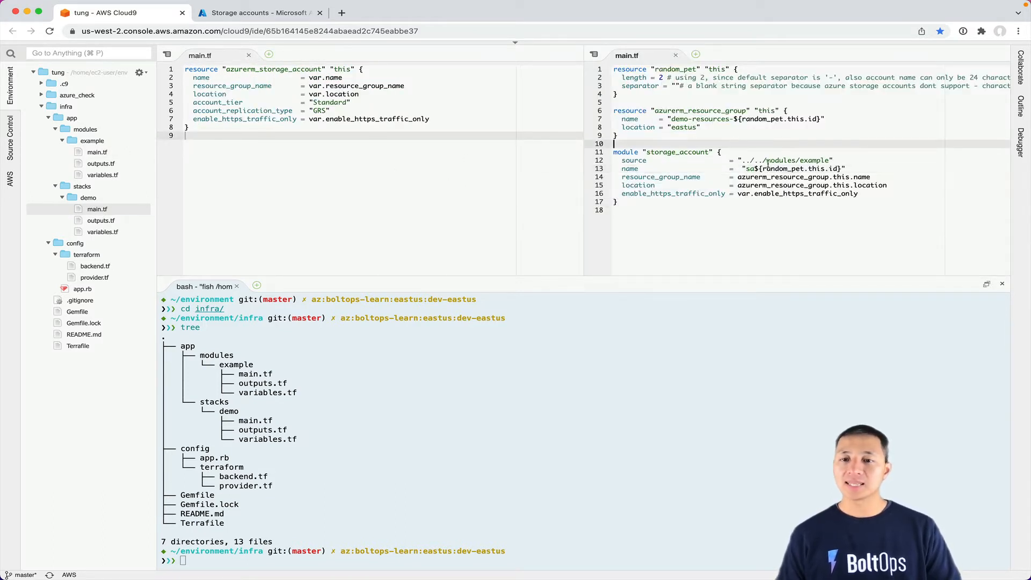
Step: Highlight the storage account source path and name expression, and point out the modules, stacks and demo folders
{"action": "left_click", "coordinate": [661, 160]}
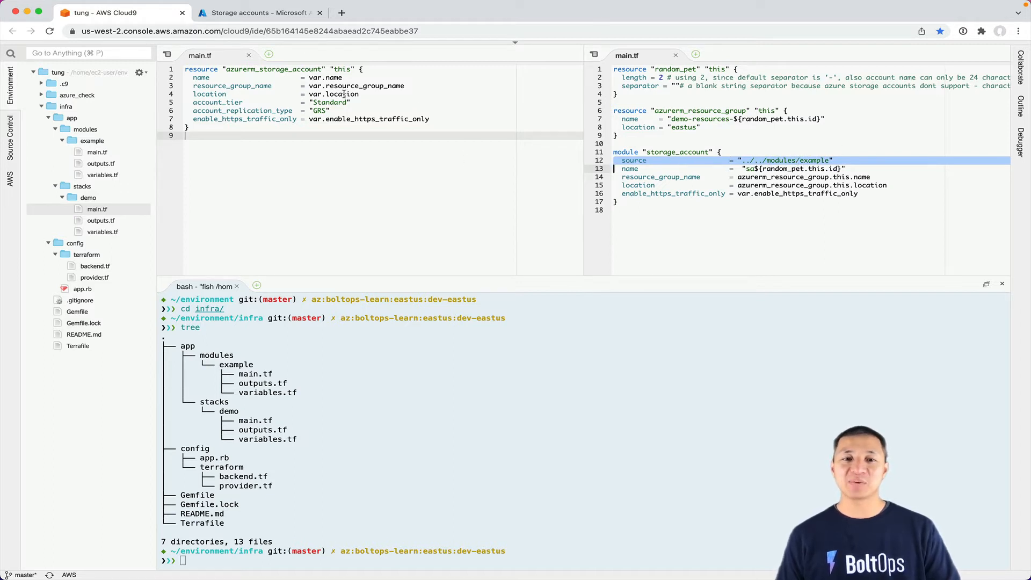
{"action": "double_click", "coordinate": [273, 68]}
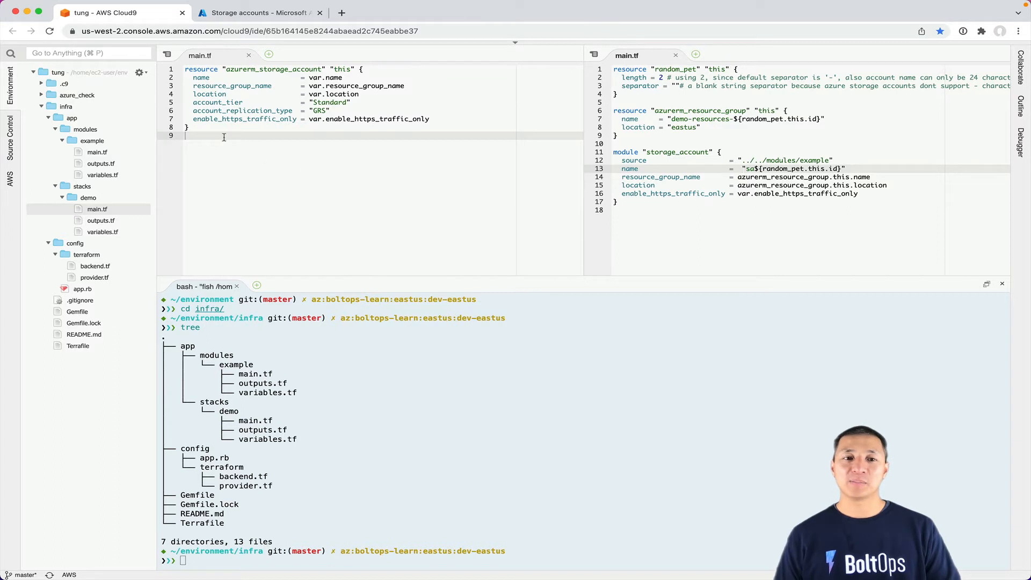
{"action": "left_click", "coordinate": [84, 129]}
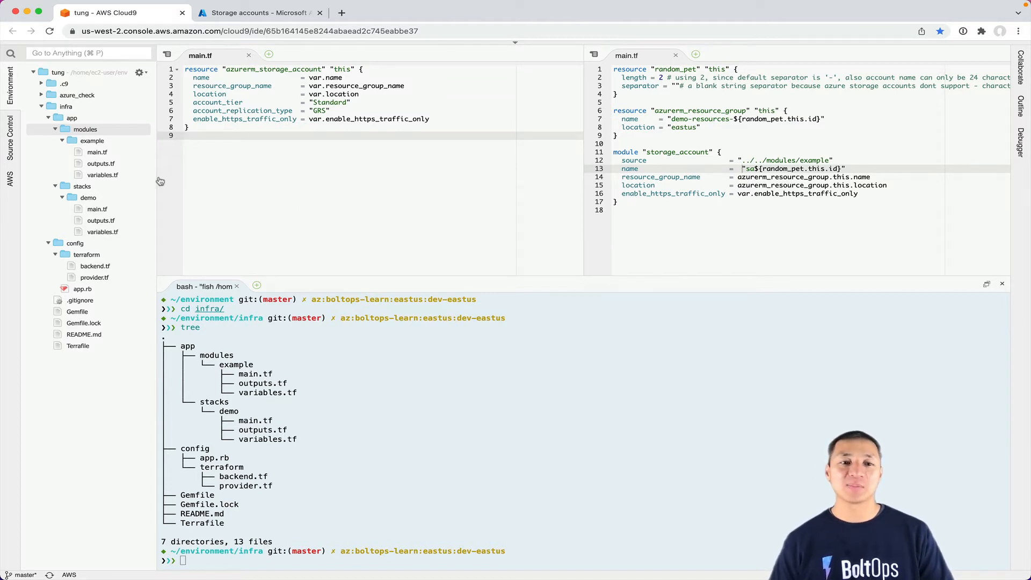
{"action": "mouse_move", "coordinate": [184, 200]}
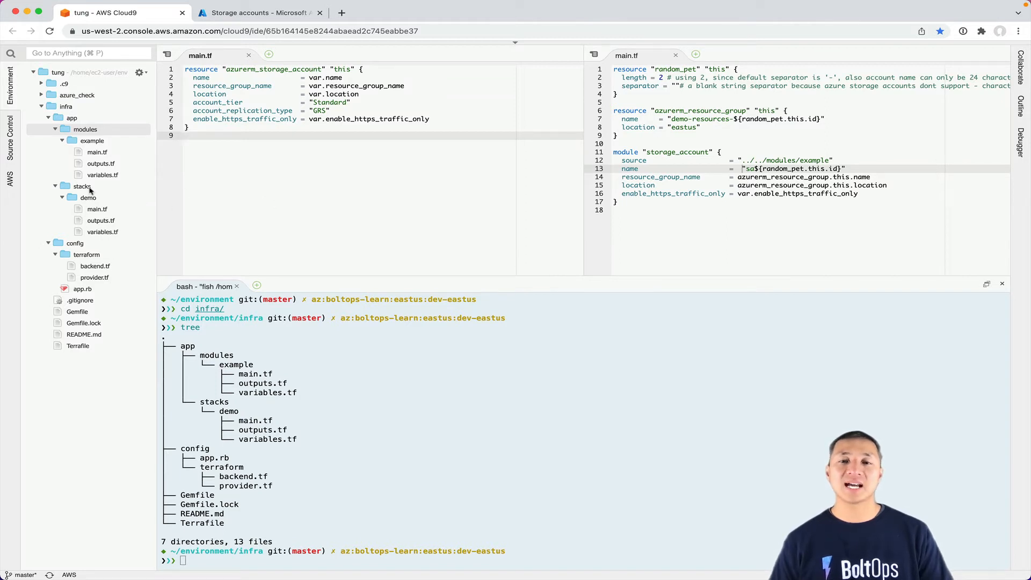
{"action": "left_click", "coordinate": [82, 187]}
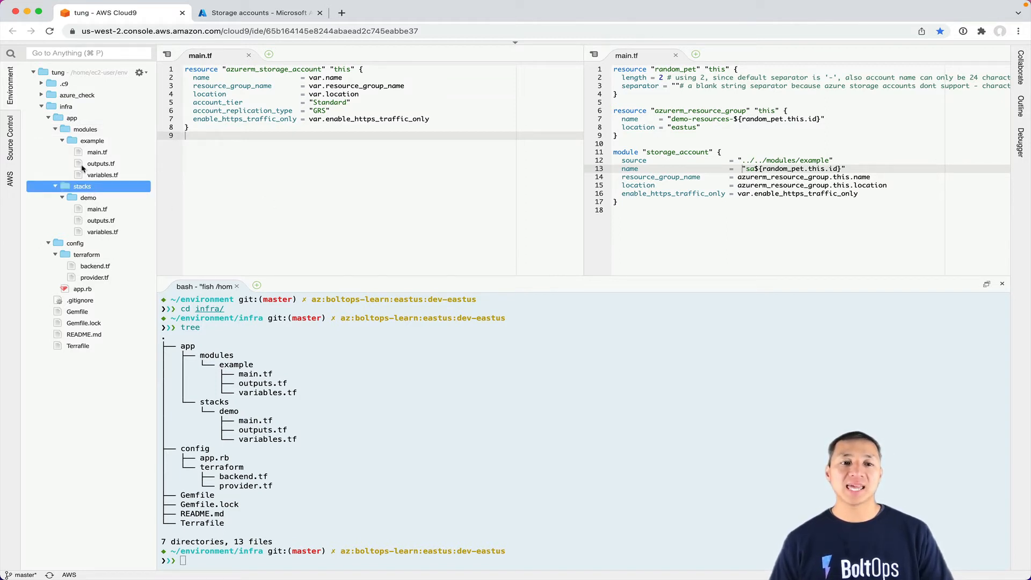
{"action": "left_click", "coordinate": [88, 198]}
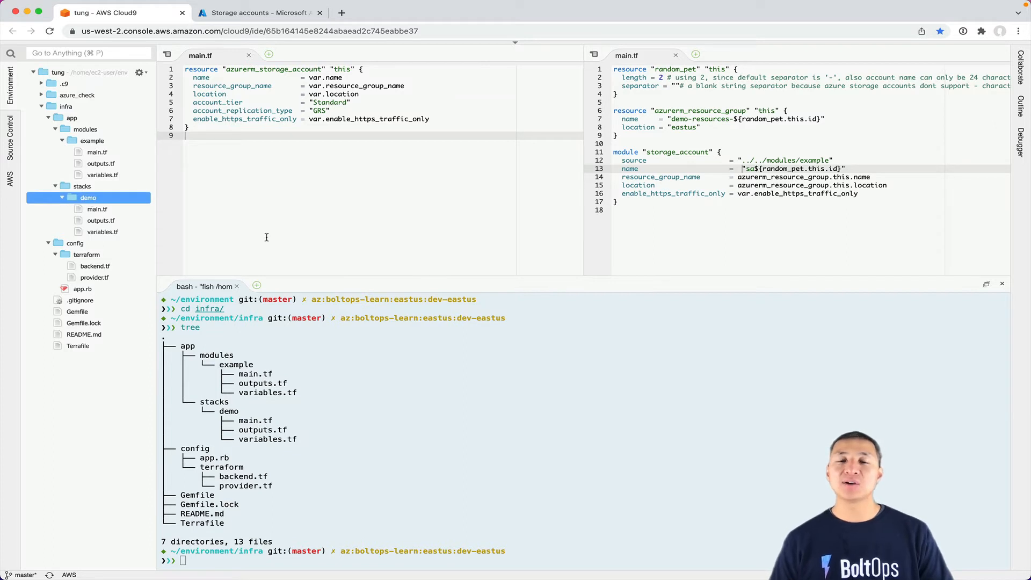
{"action": "mouse_move", "coordinate": [132, 211]}
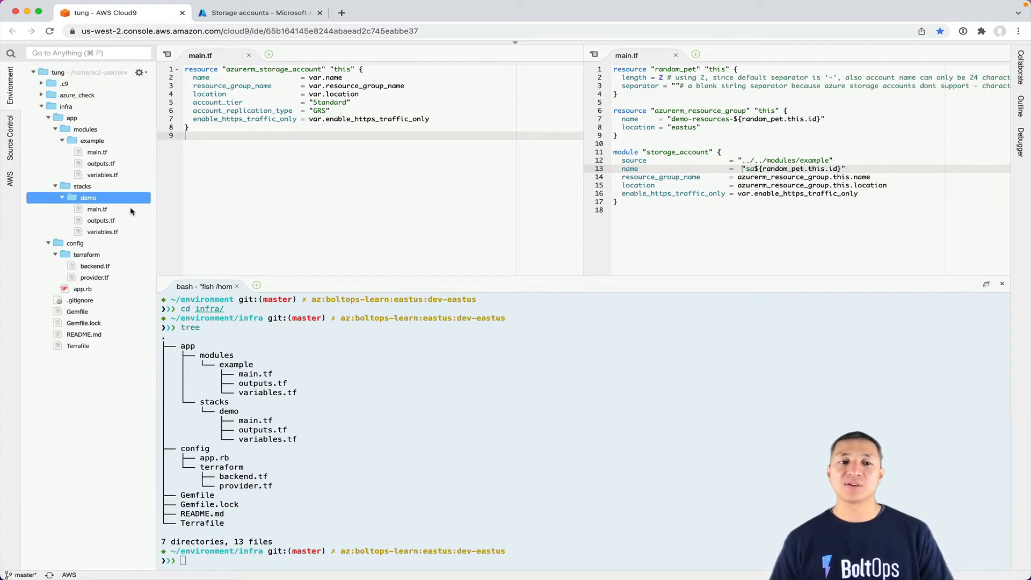
{"action": "mouse_move", "coordinate": [345, 225]}
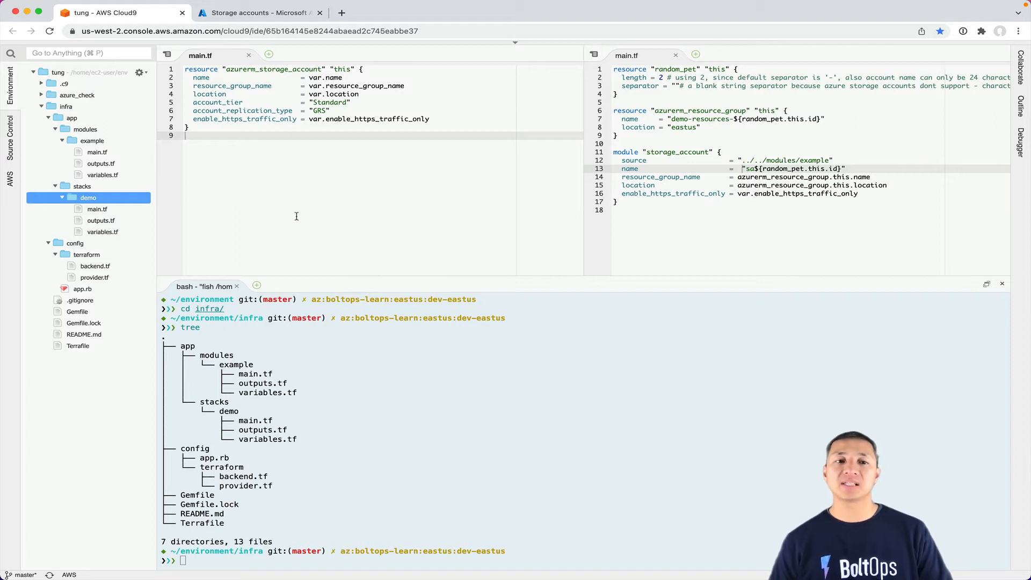
{"action": "left_click", "coordinate": [86, 141]}
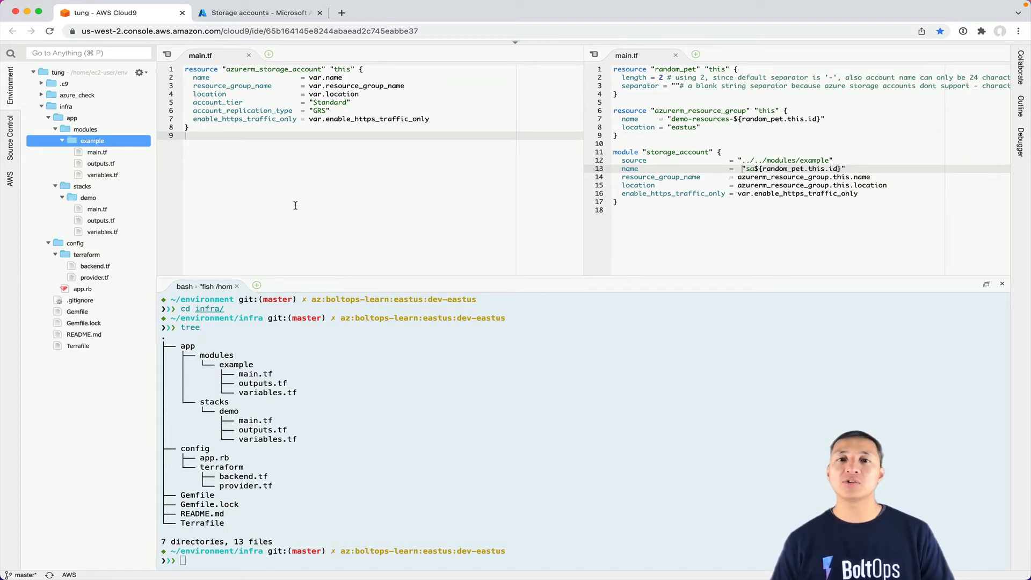
{"action": "left_click", "coordinate": [89, 197]}
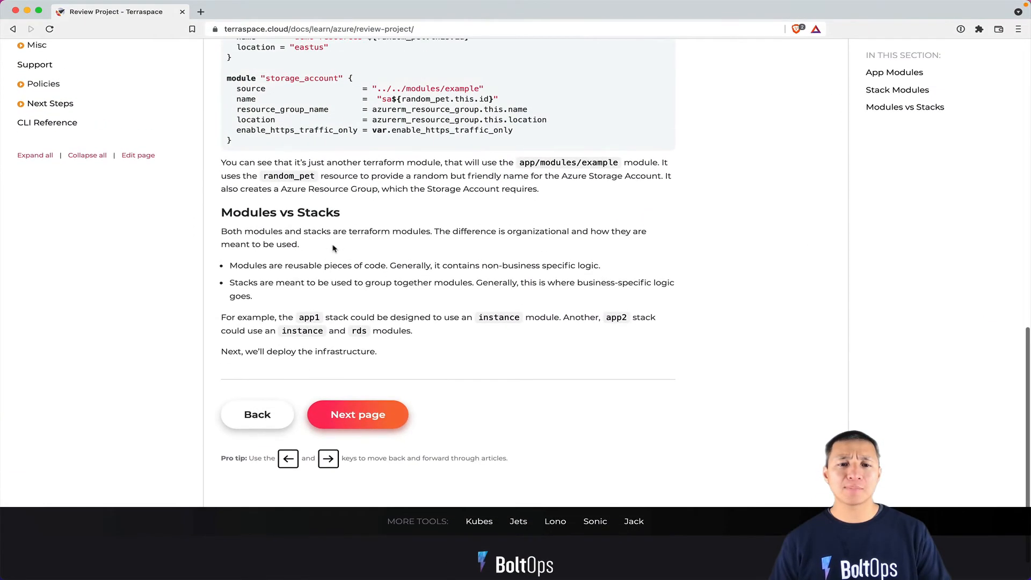
Step: Finish the Modules vs Stacks section and continue to the next tutorial page
{"action": "scroll", "scroll_direction": "down", "scroll_amount": 3}
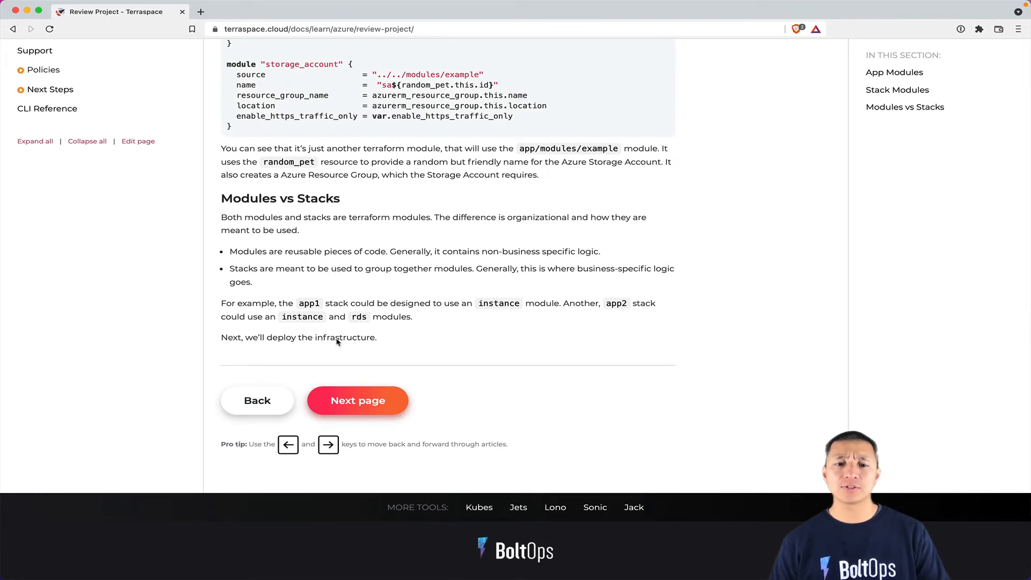
{"action": "left_click", "coordinate": [357, 400]}
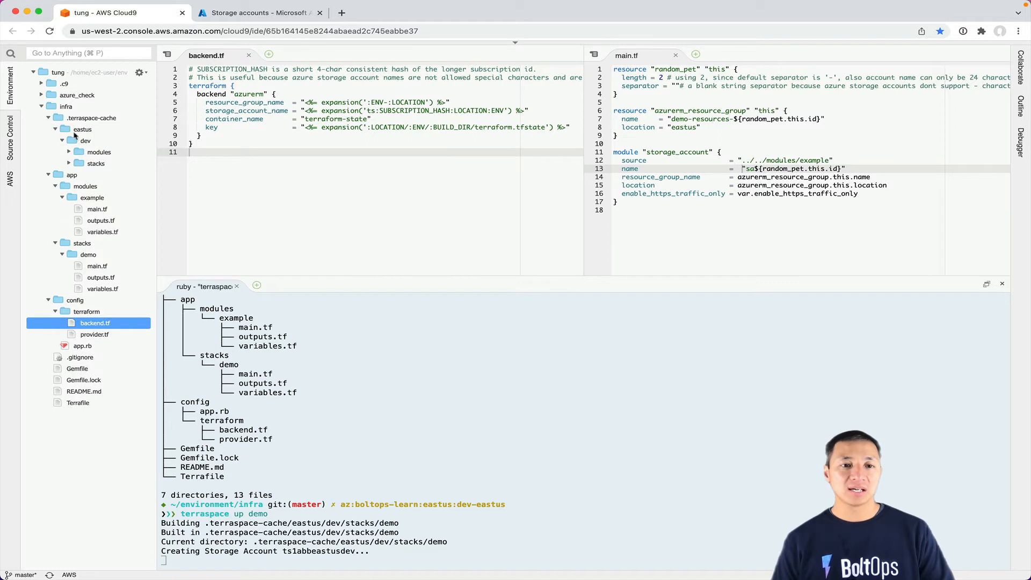
Step: Open the compiled demo stack backend.tf from the cache and highlight the expansion helper and SUBSCRIPTION_HASH templates
{"action": "left_click", "coordinate": [96, 164]}
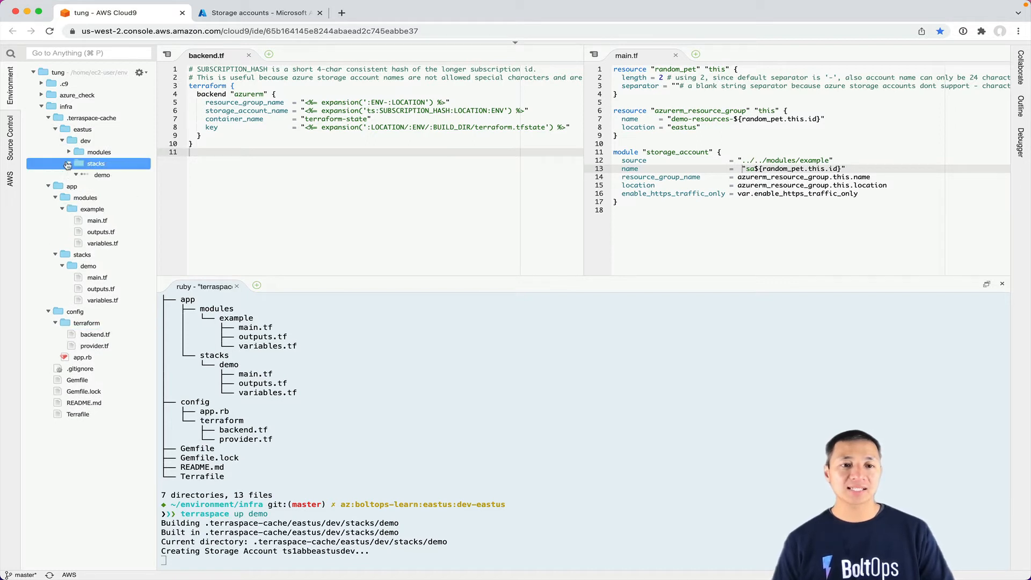
{"action": "left_click", "coordinate": [102, 174]}
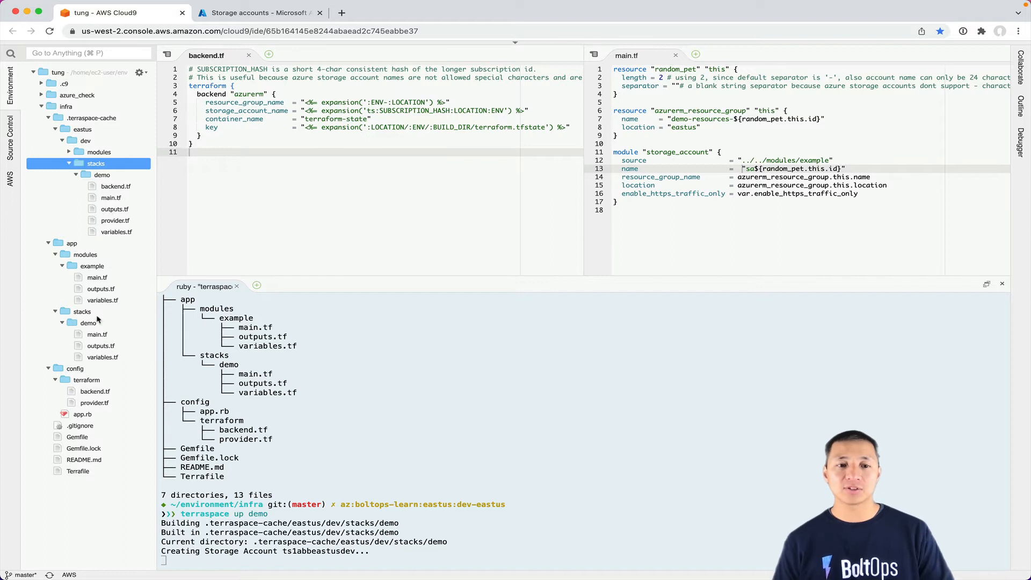
{"action": "double_click", "coordinate": [116, 186]}
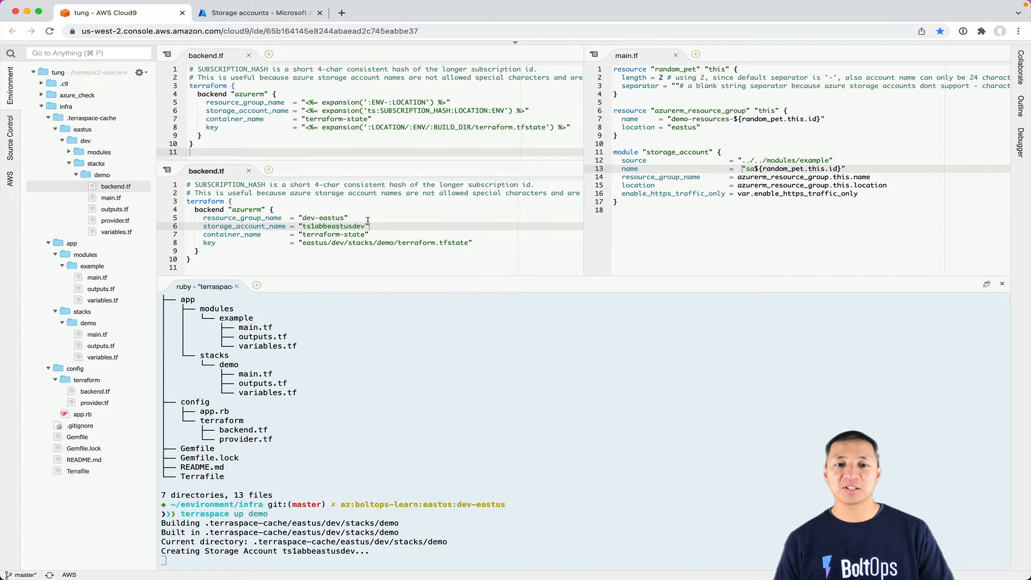
{"action": "double_click", "coordinate": [340, 102]}
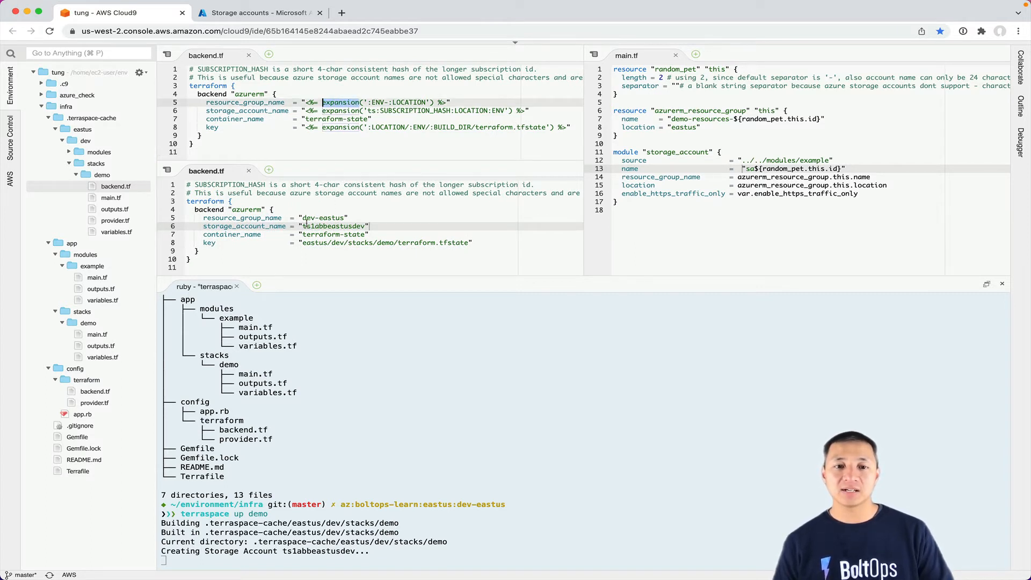
{"action": "double_click", "coordinate": [333, 216]}
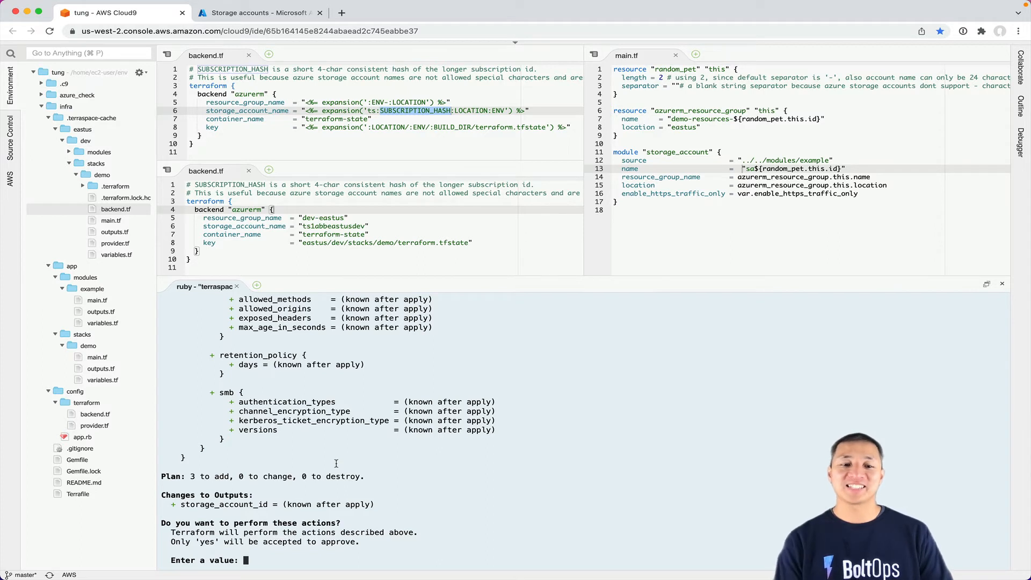
Step: Answer yes to apply the 3-to-add plan, then switch to Azure storage accounts
{"action": "type", "text": "yes"}
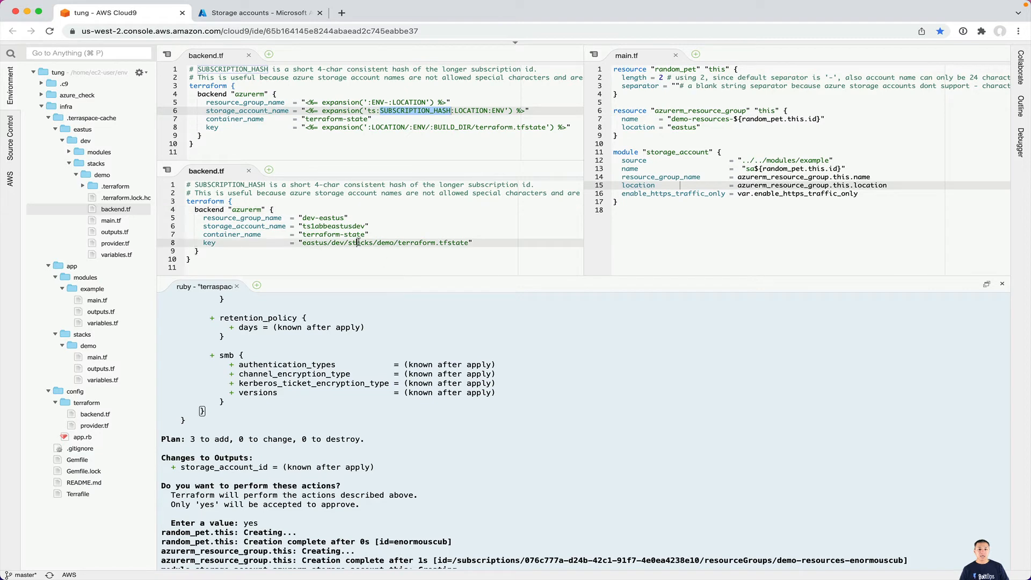
{"action": "scroll", "scroll_direction": "down", "scroll_amount": 3}
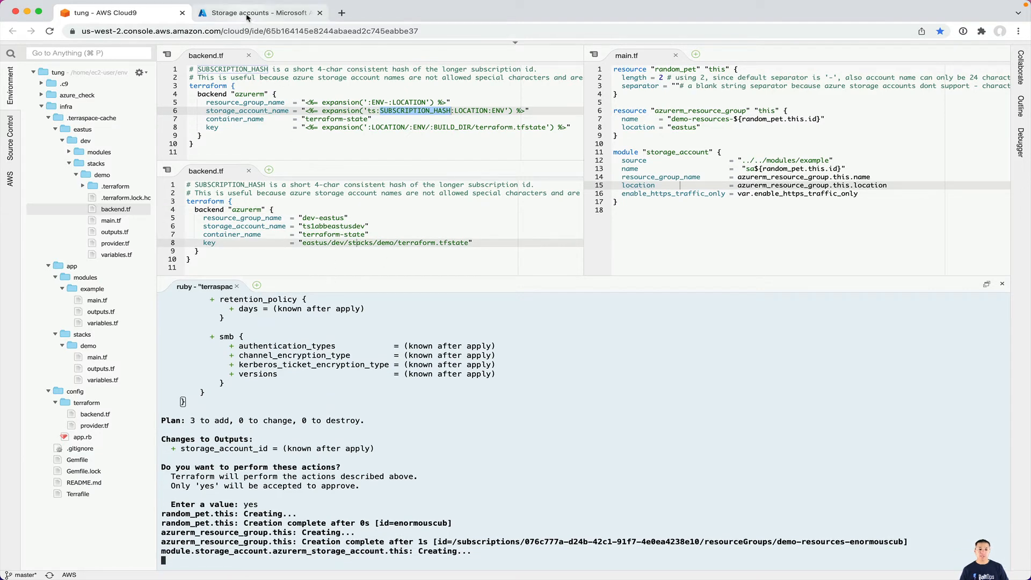
{"action": "left_click", "coordinate": [261, 13]}
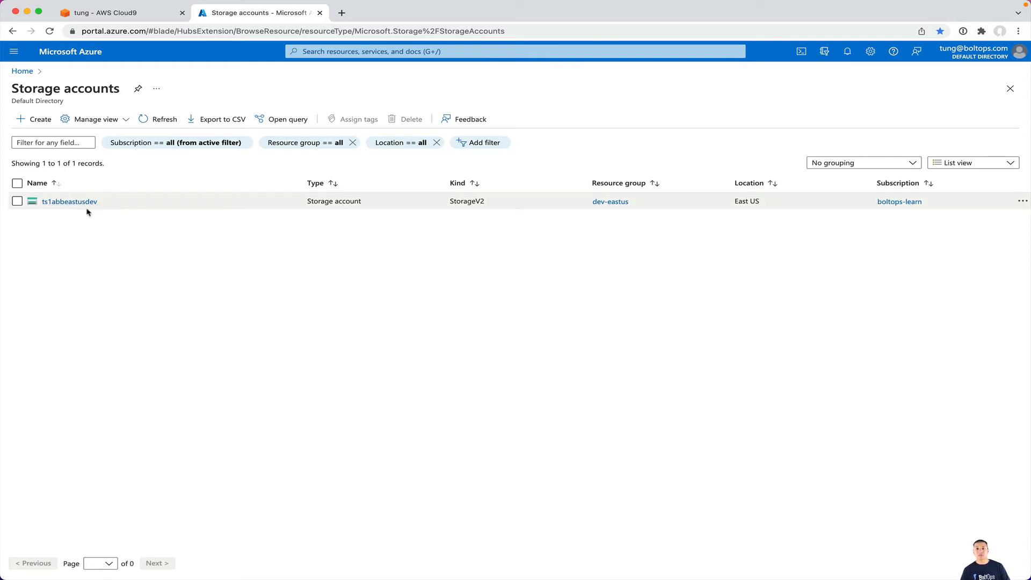
{"action": "mouse_move", "coordinate": [181, 251]}
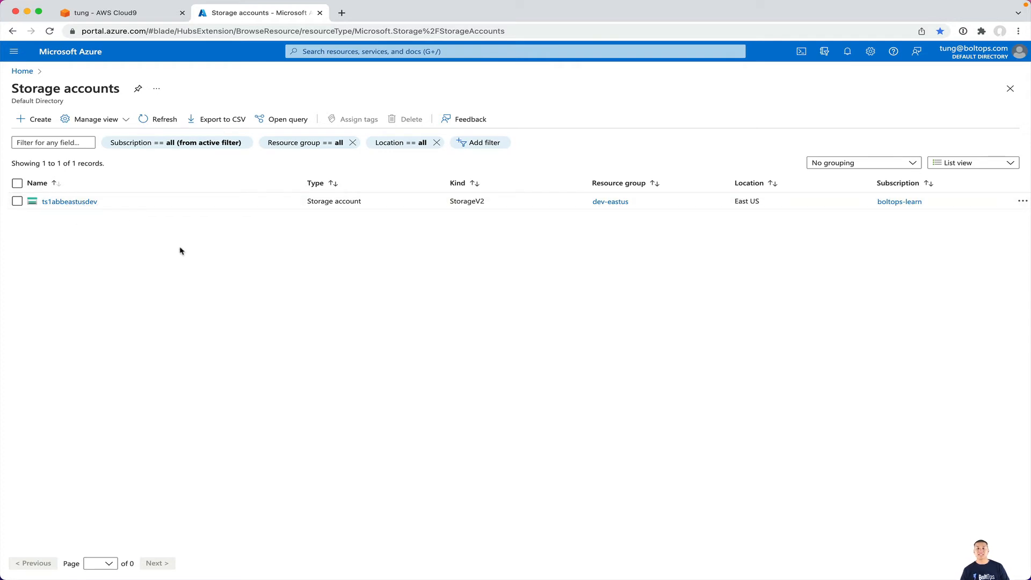
{"action": "mouse_move", "coordinate": [158, 232]}
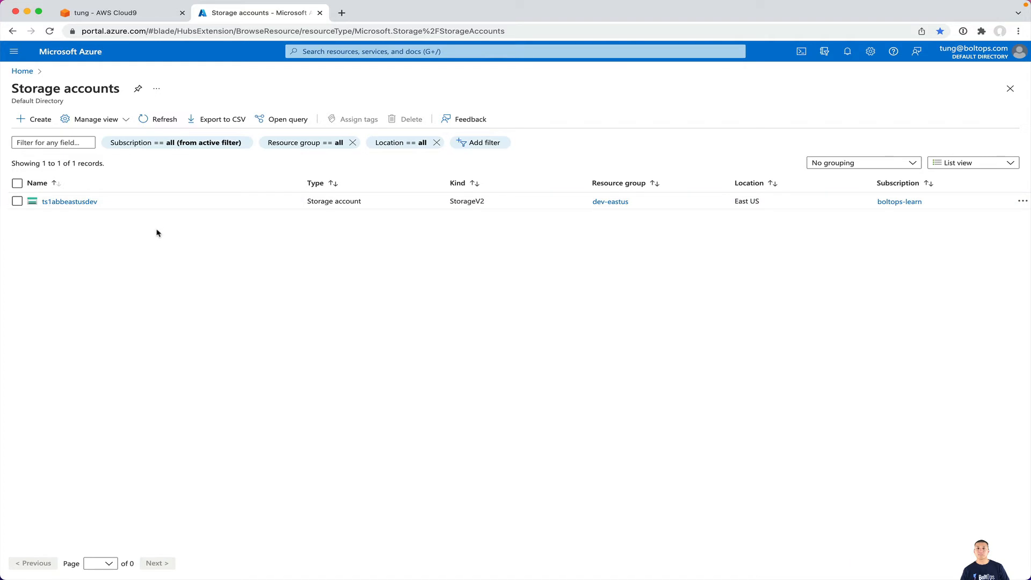
{"action": "mouse_move", "coordinate": [155, 227]}
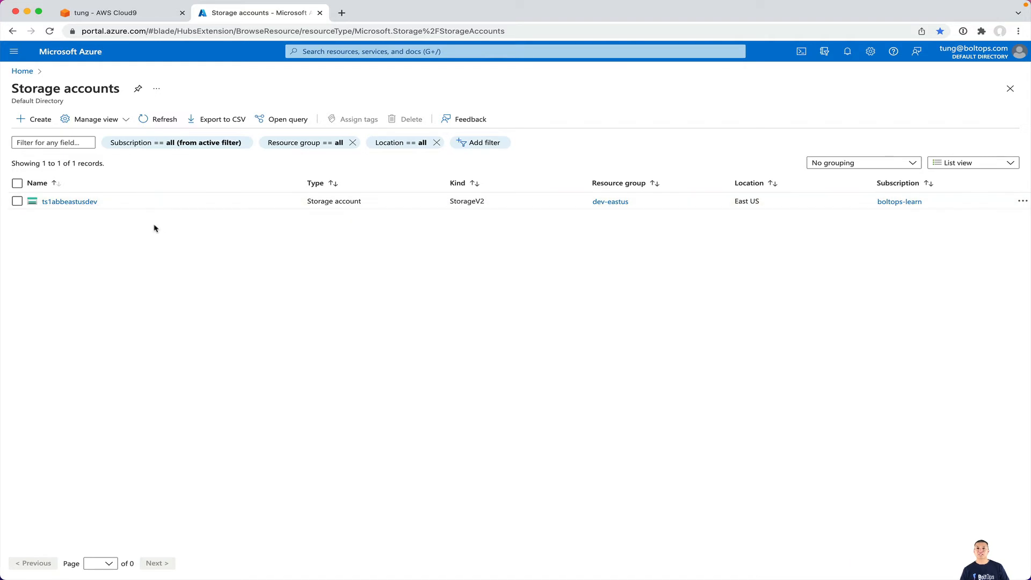
{"action": "mouse_move", "coordinate": [191, 236]}
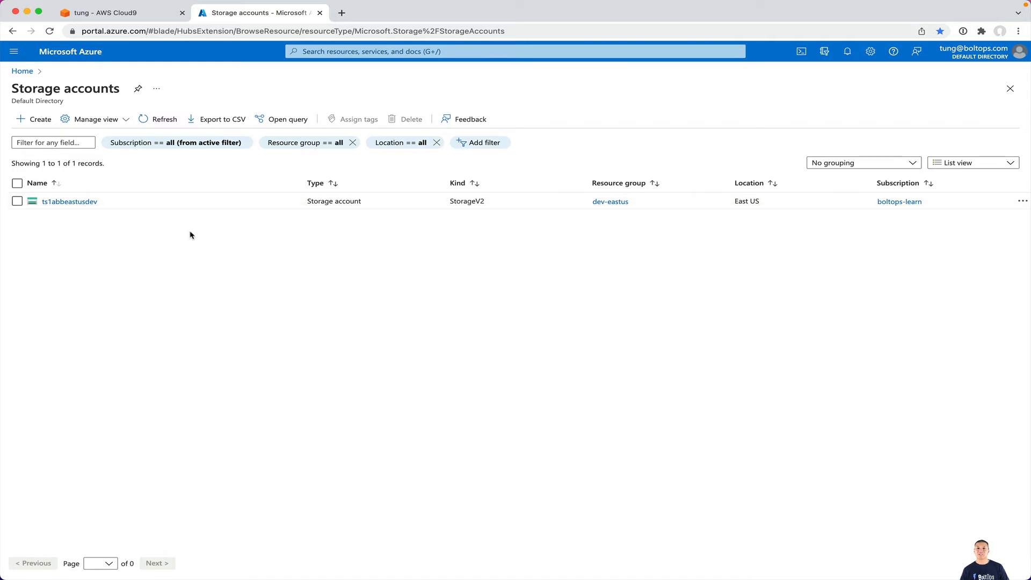
{"action": "mouse_move", "coordinate": [90, 205]}
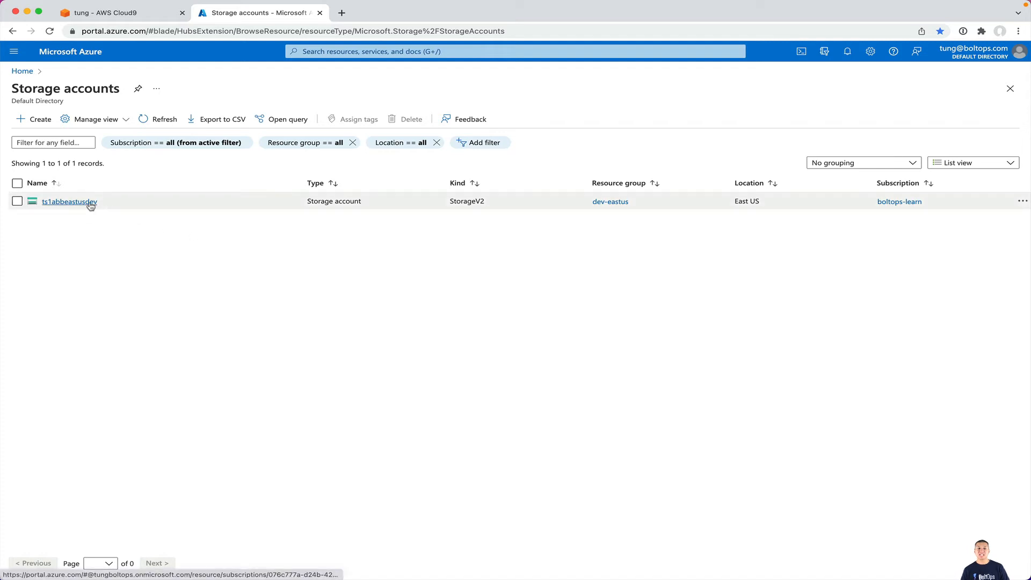
{"action": "mouse_move", "coordinate": [123, 226]}
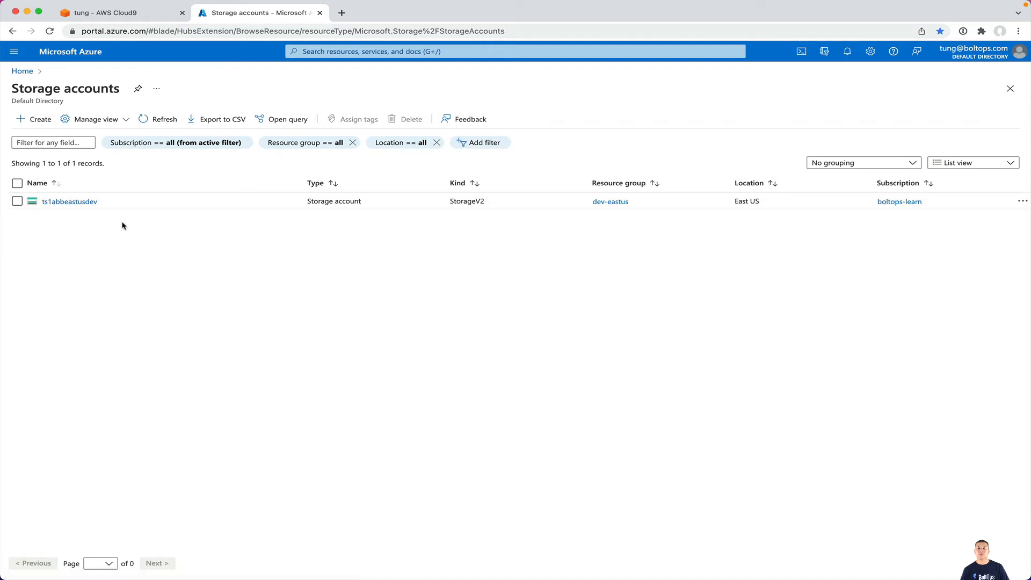
{"action": "mouse_move", "coordinate": [149, 238]}
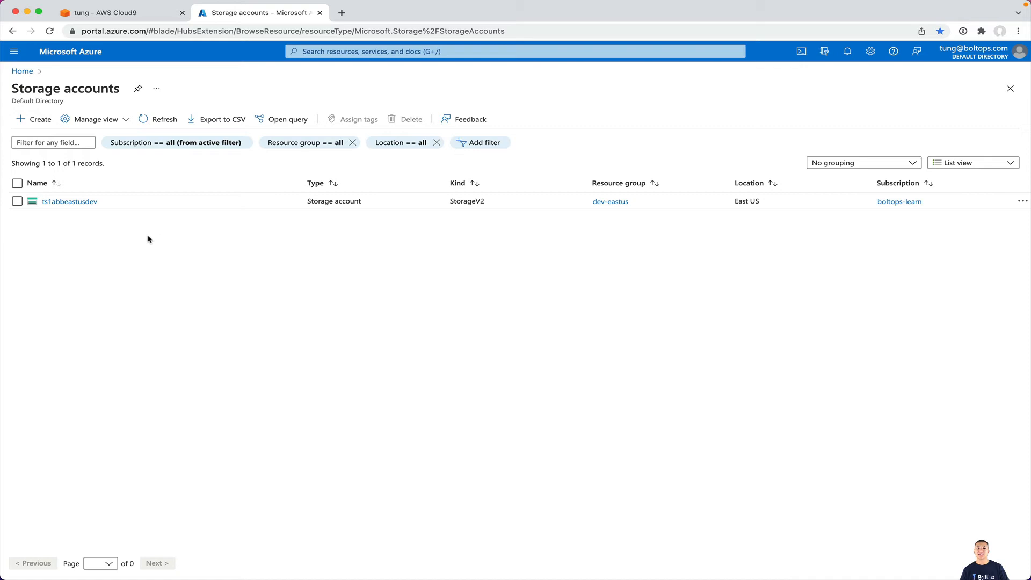
{"action": "mouse_move", "coordinate": [153, 207]}
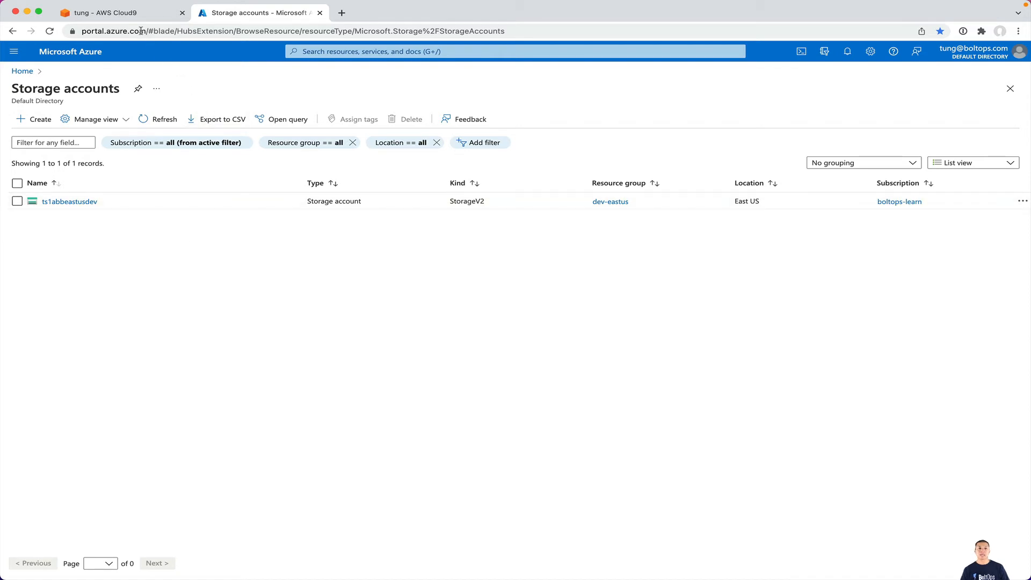
Step: Return to the Cloud9 terminal showing the completed apply with 3 resources added
{"action": "left_click", "coordinate": [113, 11]}
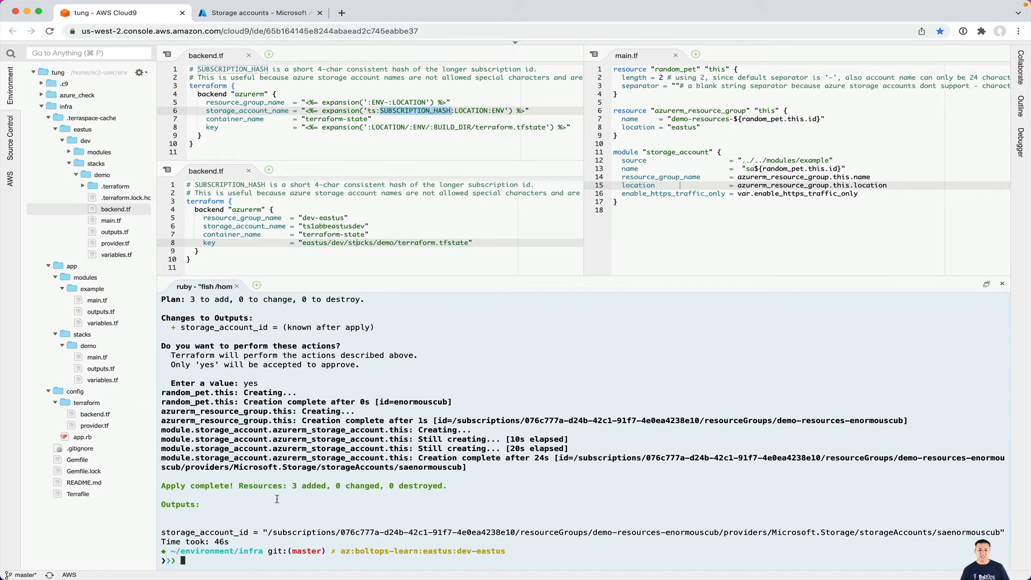
{"action": "mouse_move", "coordinate": [303, 519]}
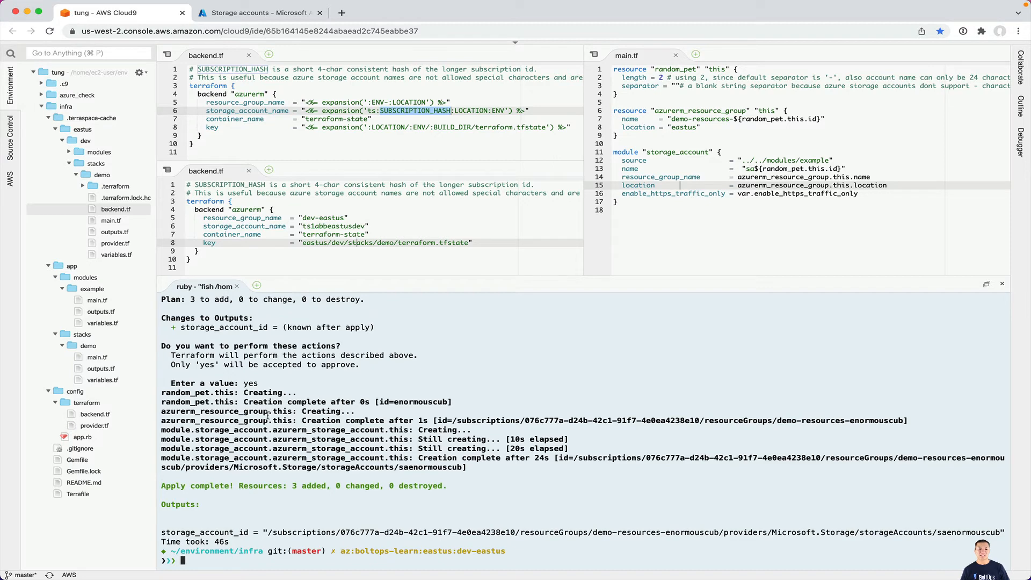
{"action": "left_click", "coordinate": [258, 13]}
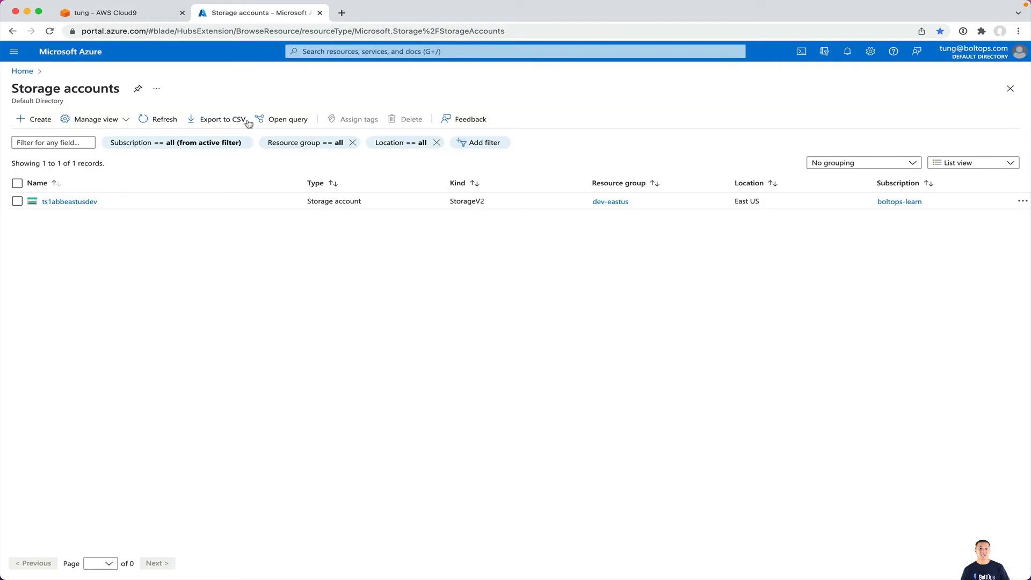
{"action": "mouse_move", "coordinate": [128, 52]}
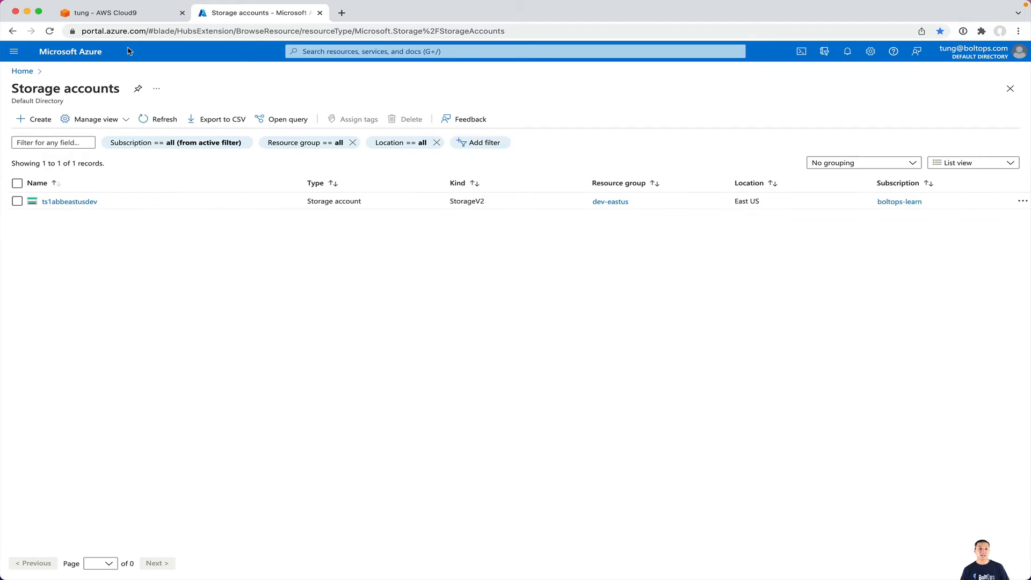
{"action": "left_click", "coordinate": [107, 13]}
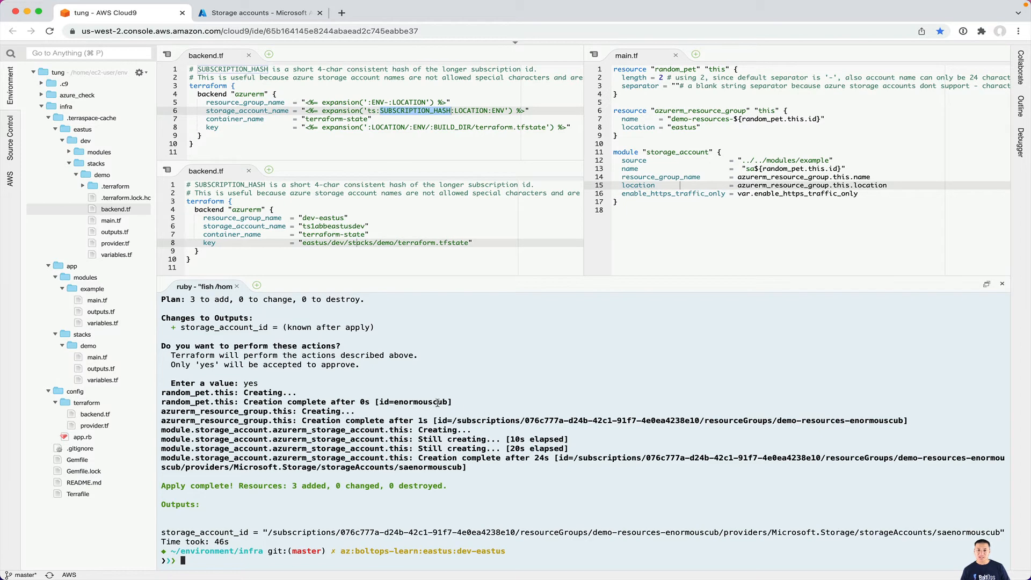
{"action": "left_click", "coordinate": [256, 13]}
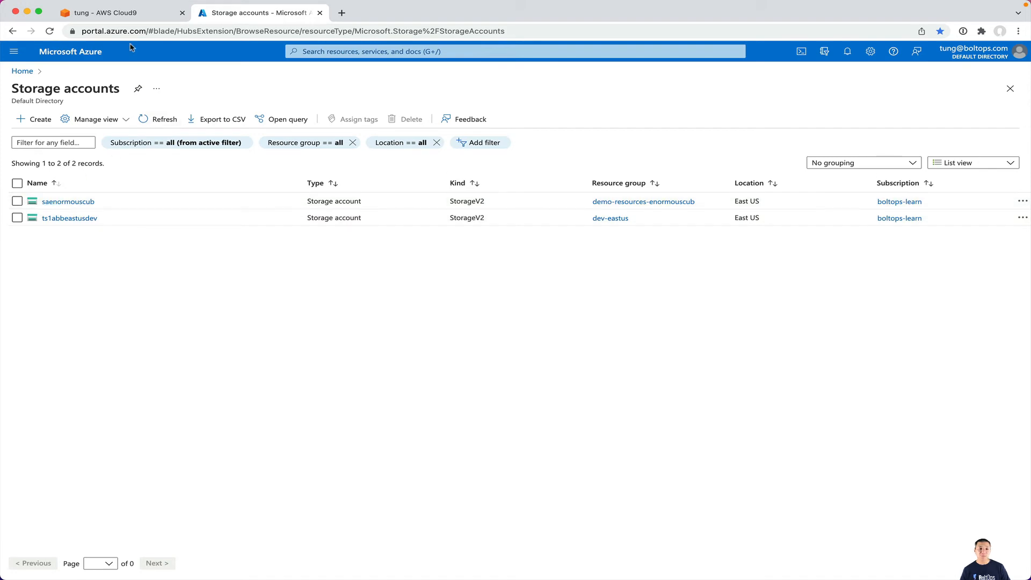
Step: Compare the saenormouscub account name with main.tf in Cloud9 and return to the portal list
{"action": "left_click", "coordinate": [107, 12]}
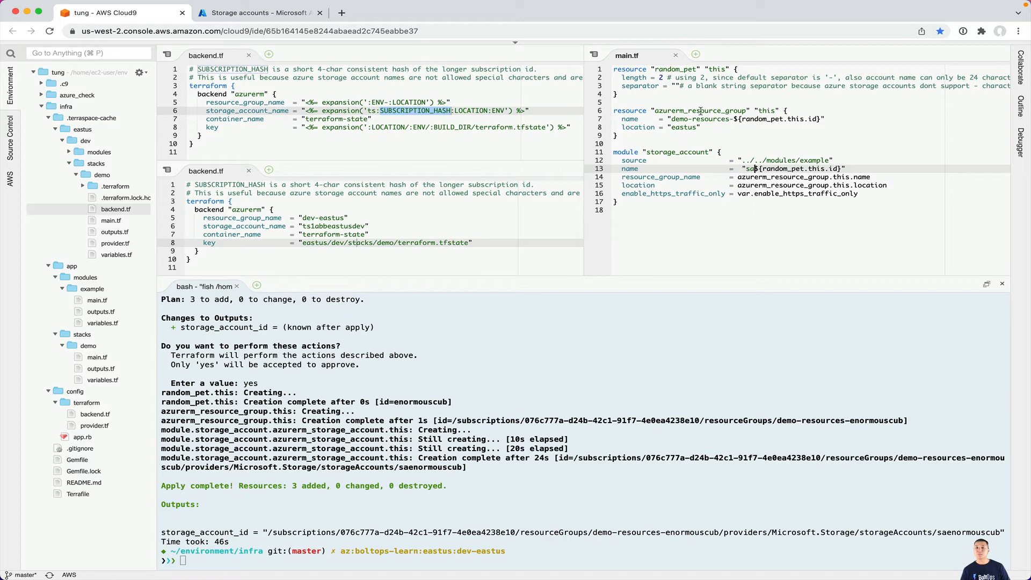
{"action": "mouse_move", "coordinate": [683, 93]}
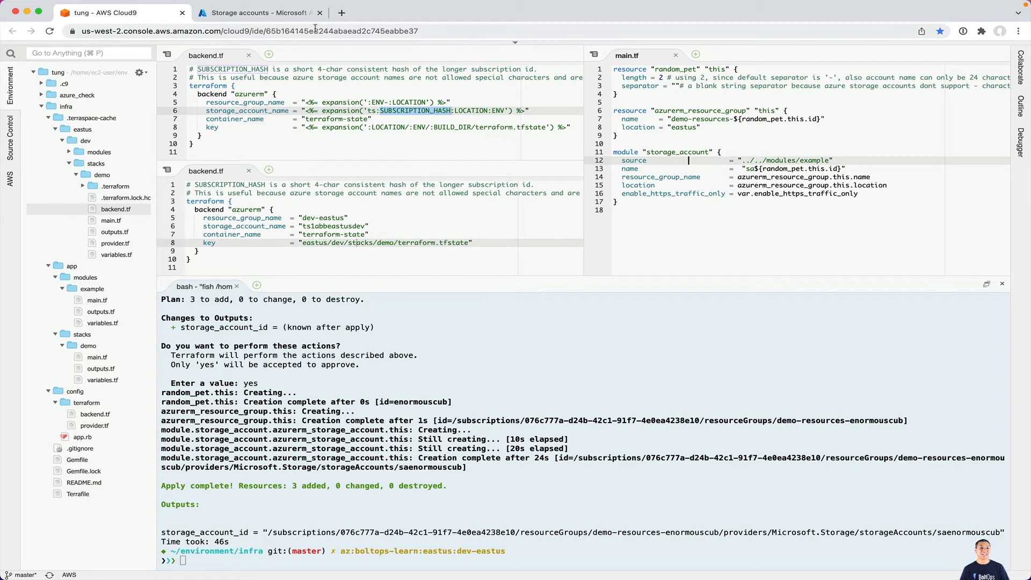
{"action": "left_click", "coordinate": [259, 13]}
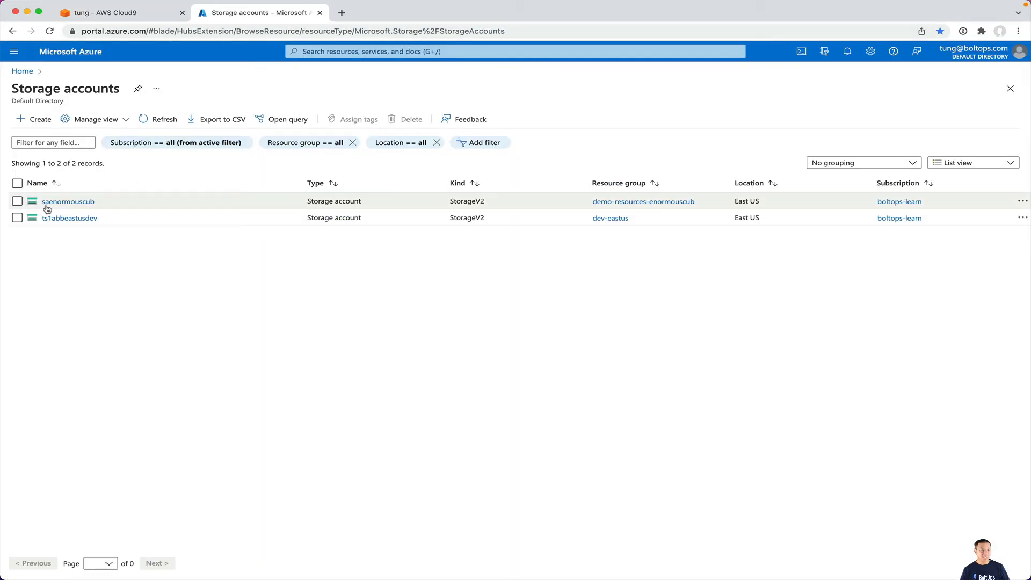
{"action": "mouse_move", "coordinate": [158, 130]}
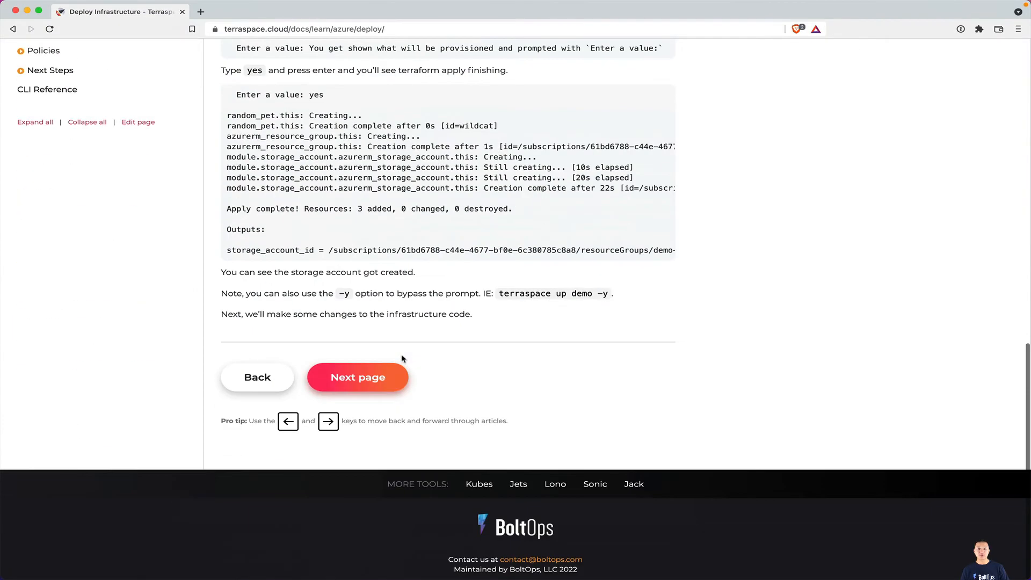
Step: Advance to the next page of the Terraspace deploy guide
{"action": "left_click", "coordinate": [358, 377]}
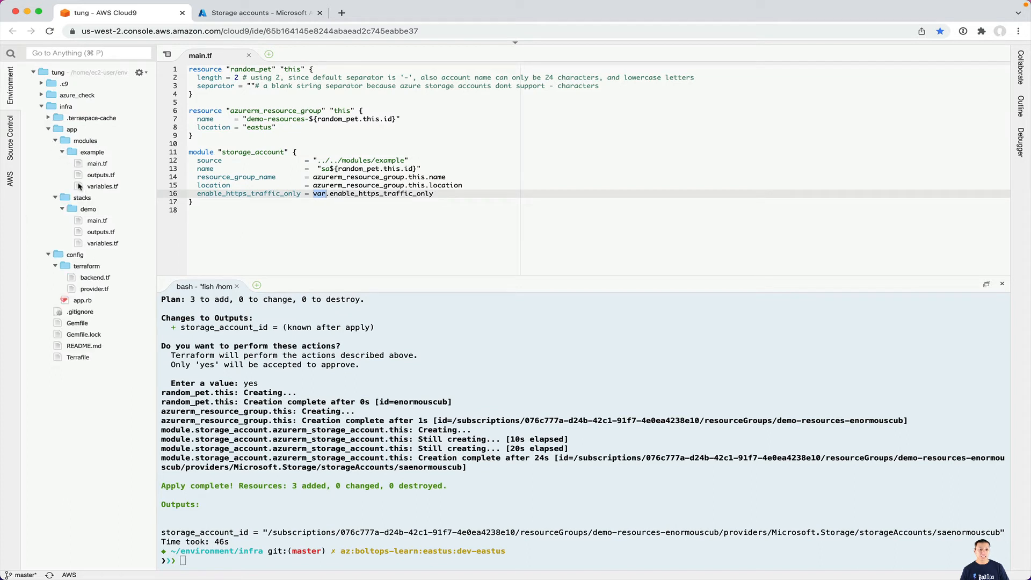
Step: Show the demo stack's variables.tf with enable_https_traffic_only defaulting to true
{"action": "left_click", "coordinate": [62, 139]}
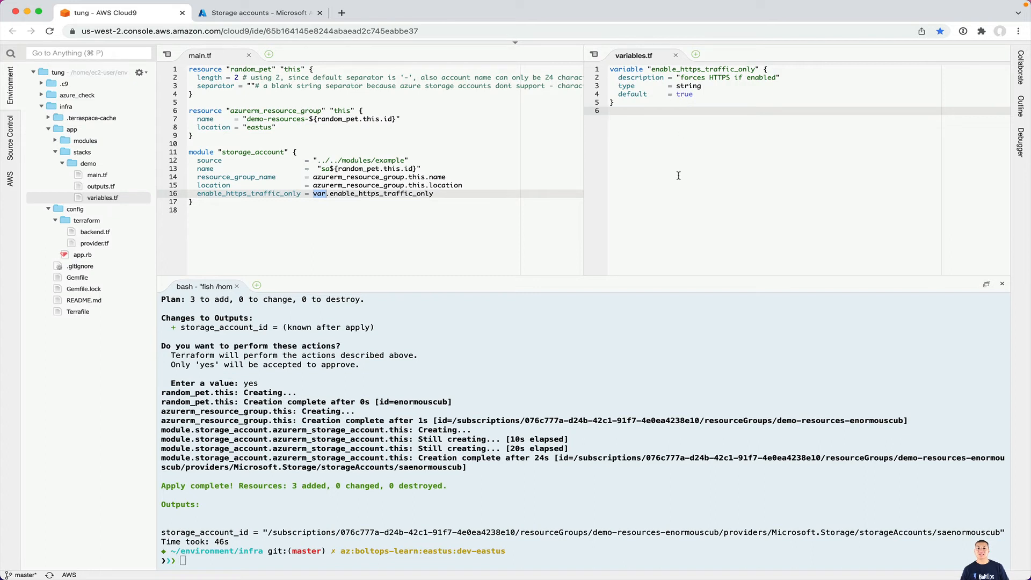
{"action": "mouse_move", "coordinate": [668, 198]}
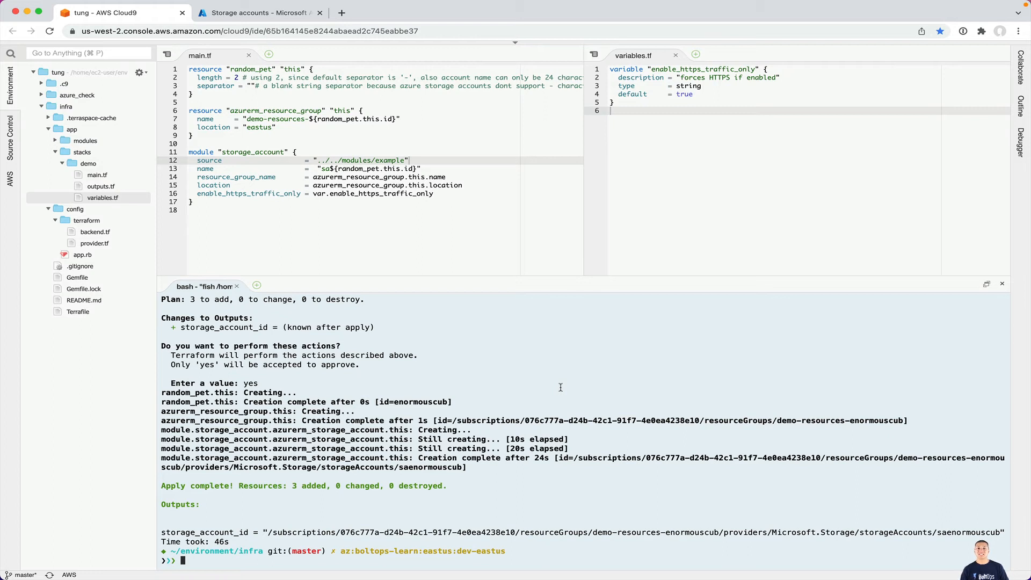
Step: Seed dev.tfvars and prod.tfvars for the demo stack and bring dev.tfvars into the editor
{"action": "type", "text": "terraspace up demo"}
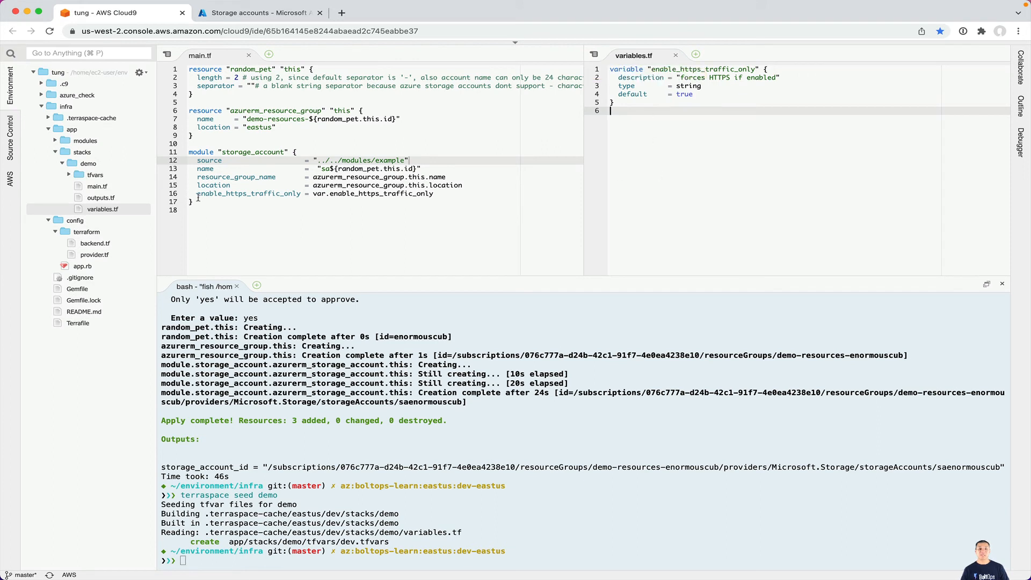
{"action": "left_click", "coordinate": [90, 174]}
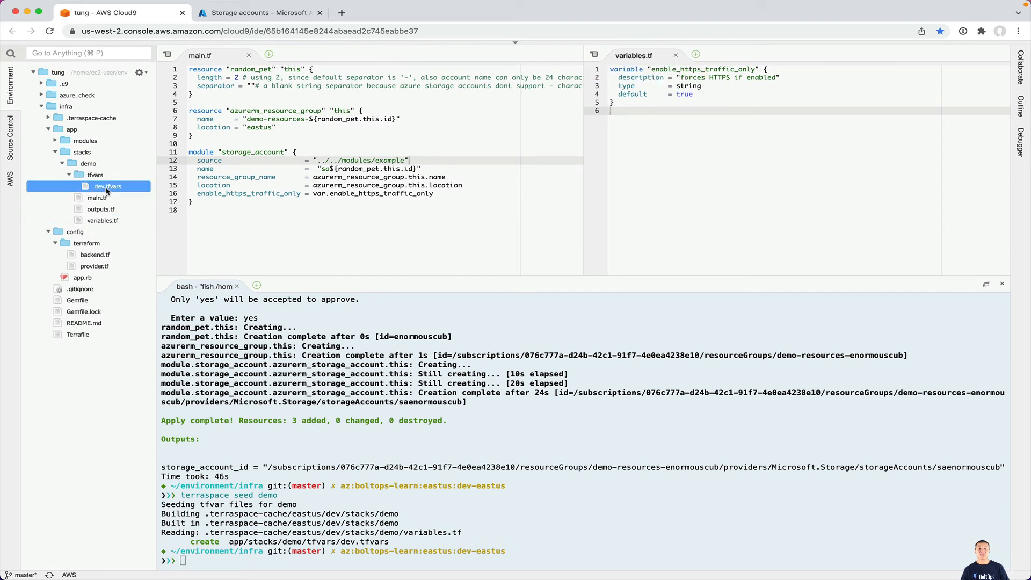
{"action": "double_click", "coordinate": [105, 187]}
{"action": "type", "text": "terraspace seed demo"}
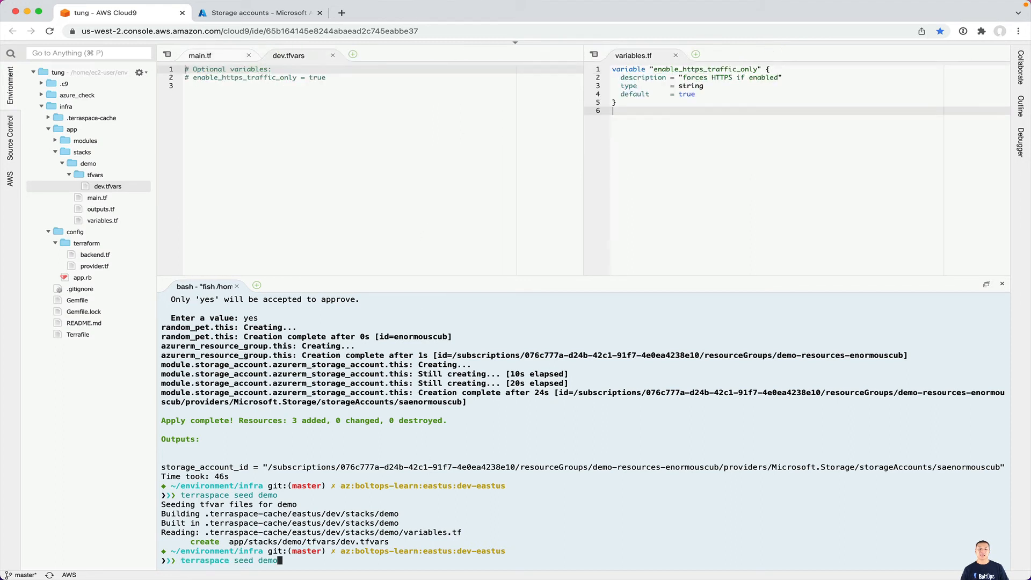
{"action": "type", "text": "TS_ENV=prod"}
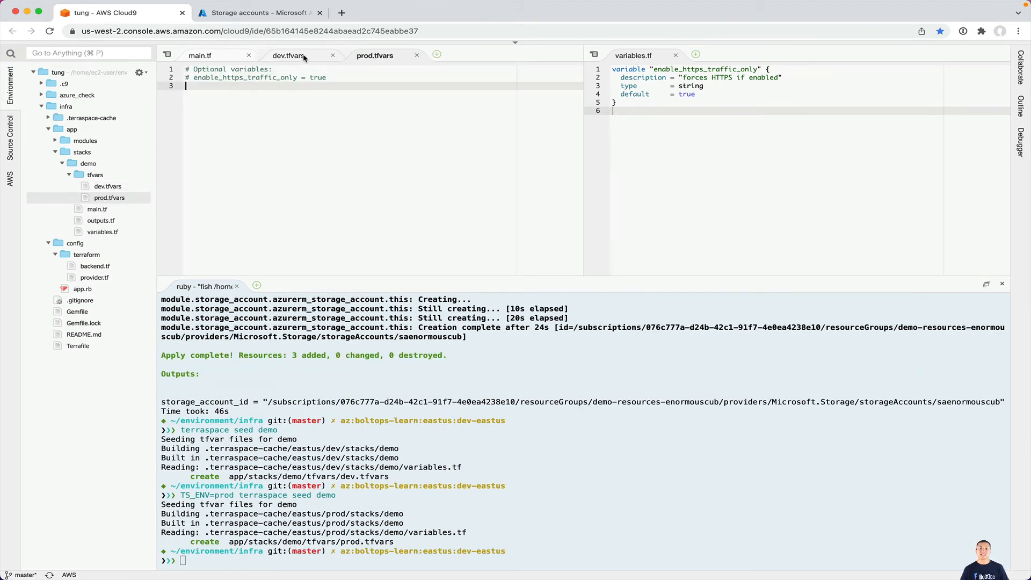
Step: Set enable_https_traffic_only = false in dev.tfvars and stage terraspace up demo at the prompt
{"action": "left_click", "coordinate": [298, 56]}
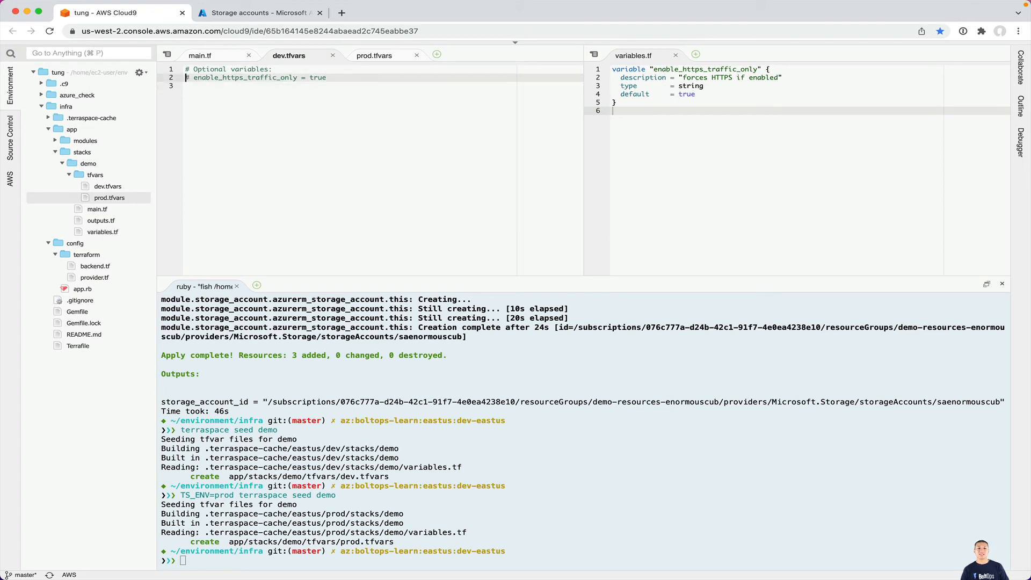
{"action": "type", "text": "enable_https_traffic_only = fa"}
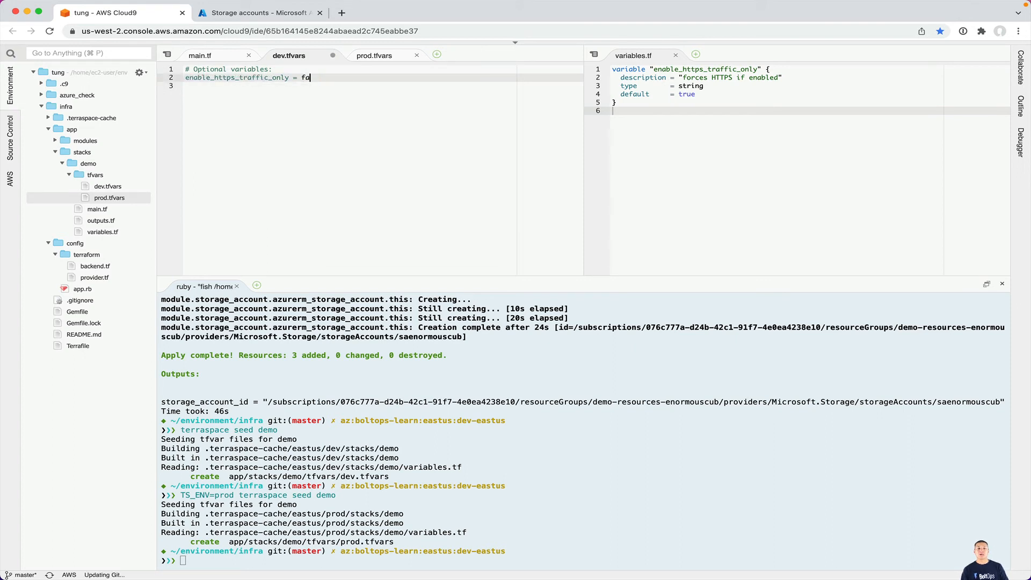
{"action": "type", "text": "lse"}
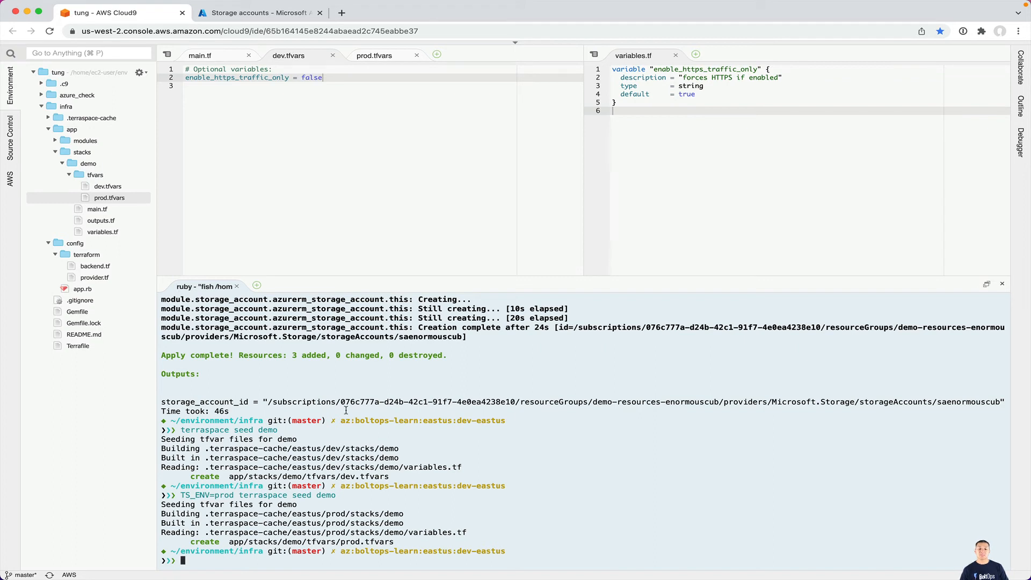
{"action": "type", "text": "terraspace up demo"}
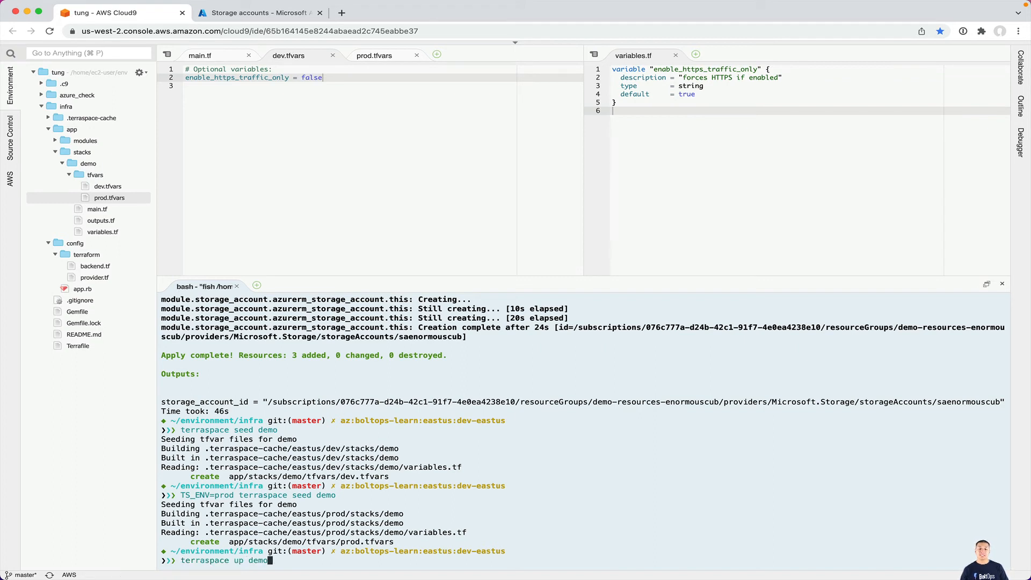
Step: Run terraspace up demo and answer yes to the one in-place storage account change
{"action": "key", "text": "Enter"}
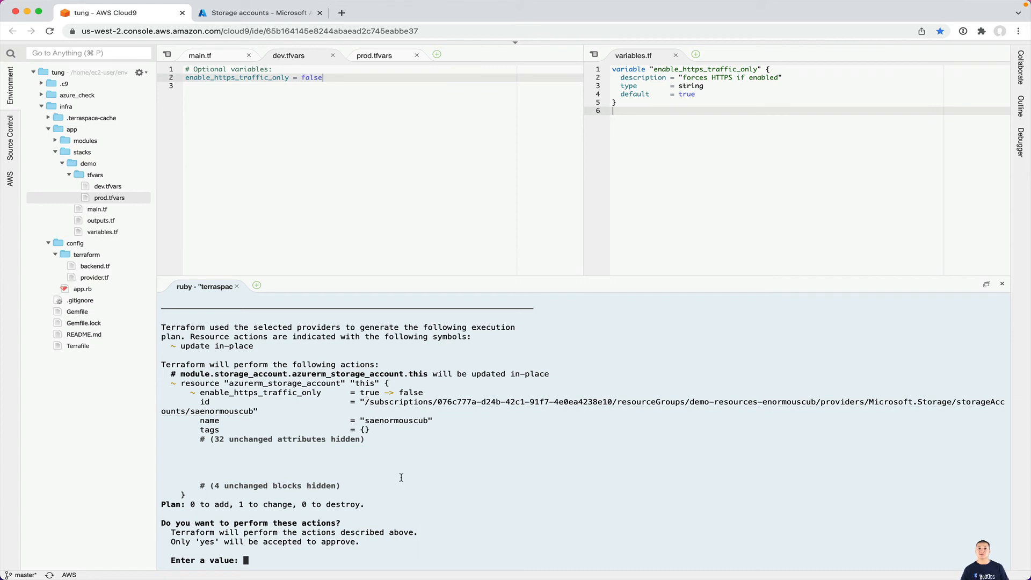
{"action": "type", "text": "yes"}
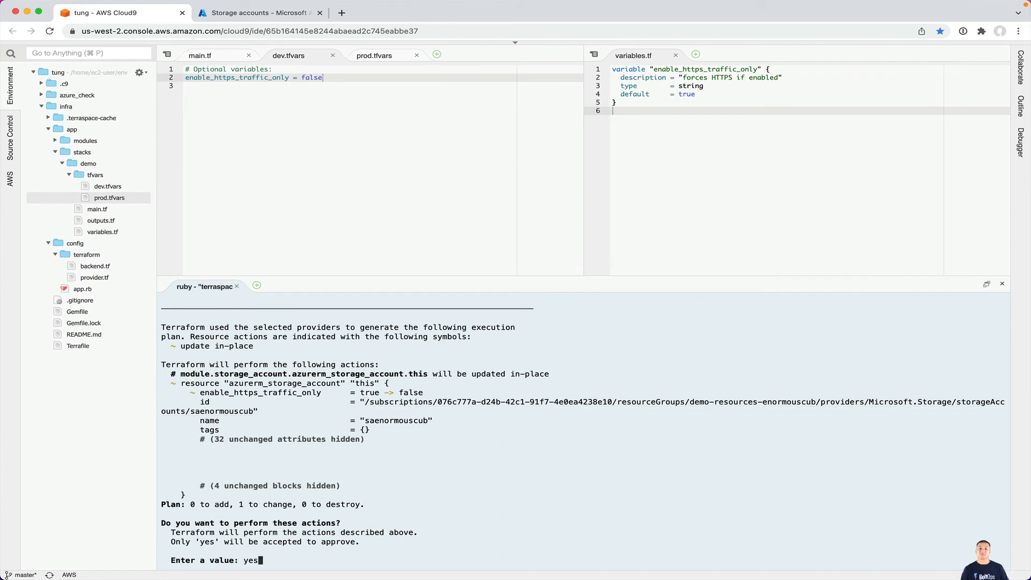
{"action": "key", "text": "enter"}
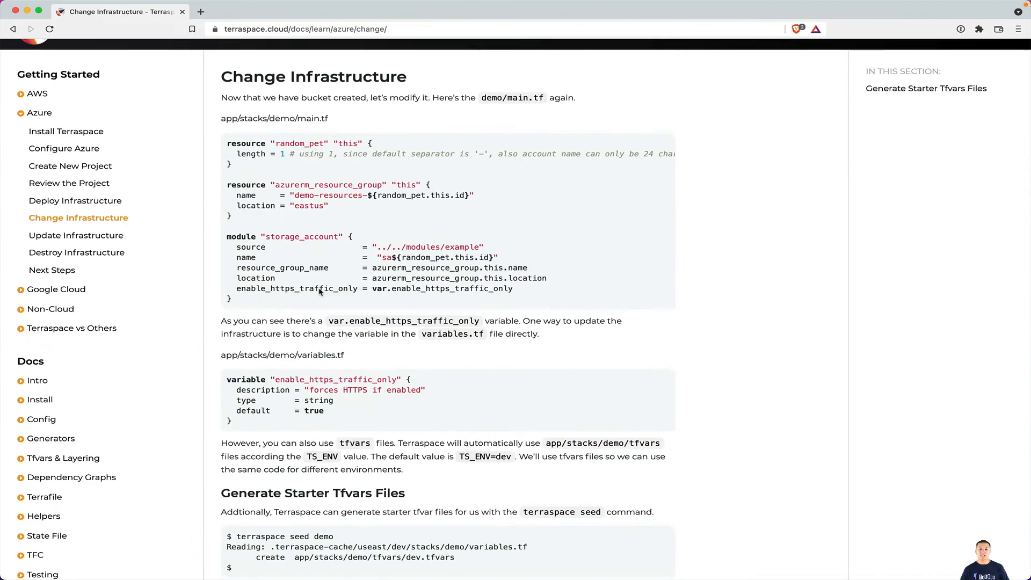
Step: Read the Update Infrastructure guide, move to Destroy Infrastructure, then return to Cloud9
{"action": "left_click", "coordinate": [75, 236]}
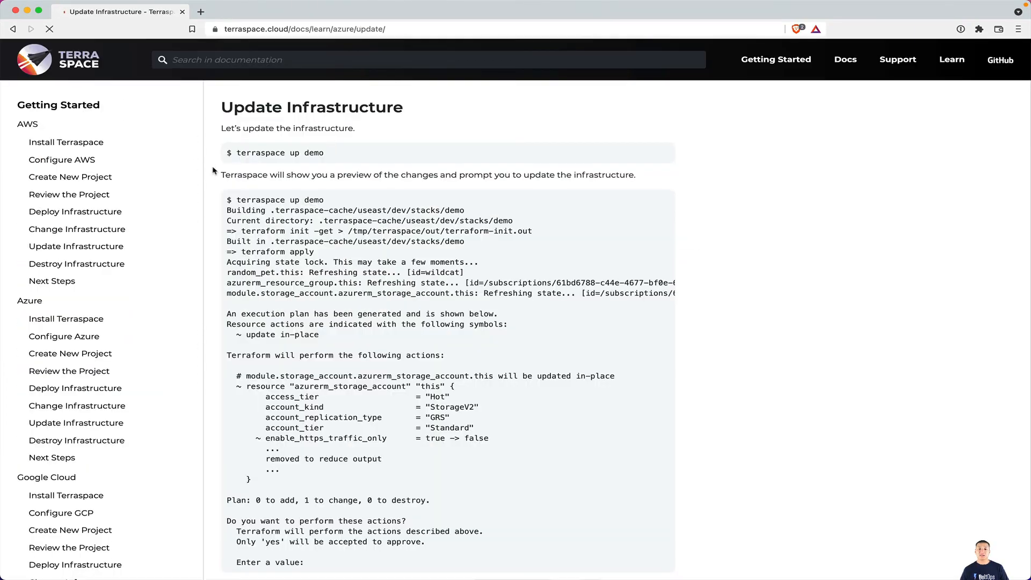
{"action": "scroll", "scroll_direction": "down", "scroll_amount": 3}
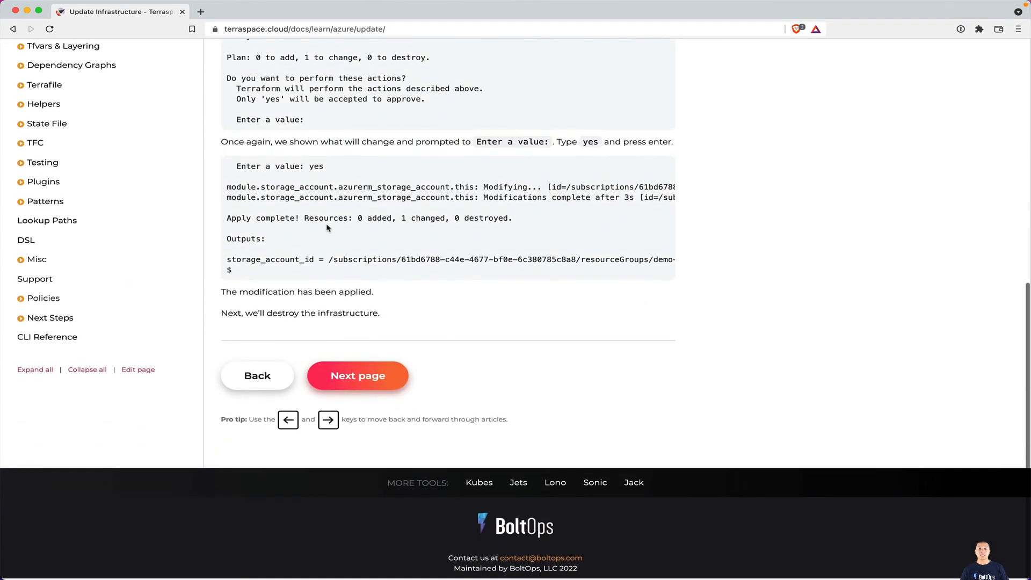
{"action": "left_click", "coordinate": [358, 376]}
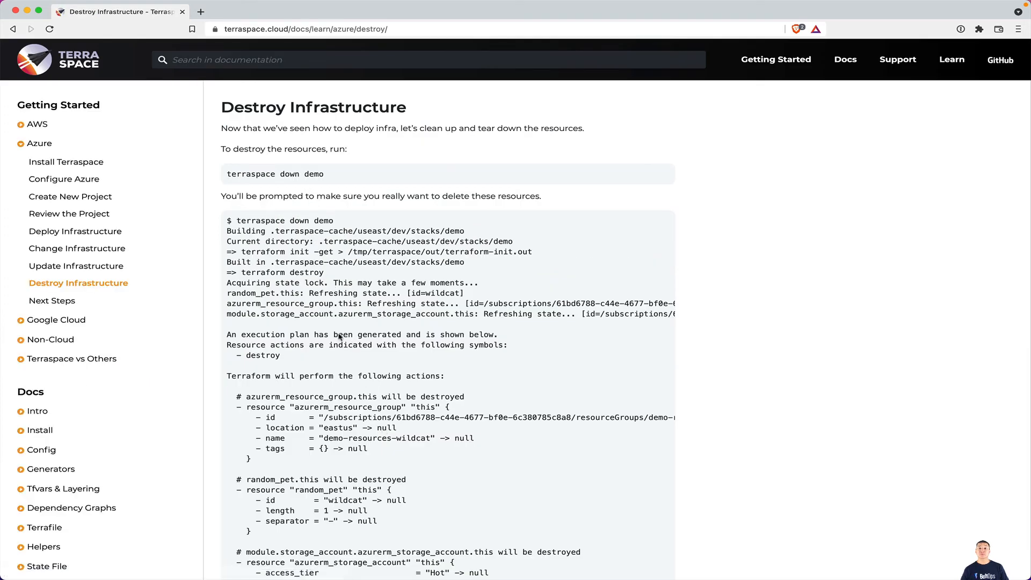
{"action": "mouse_move", "coordinate": [296, 256]}
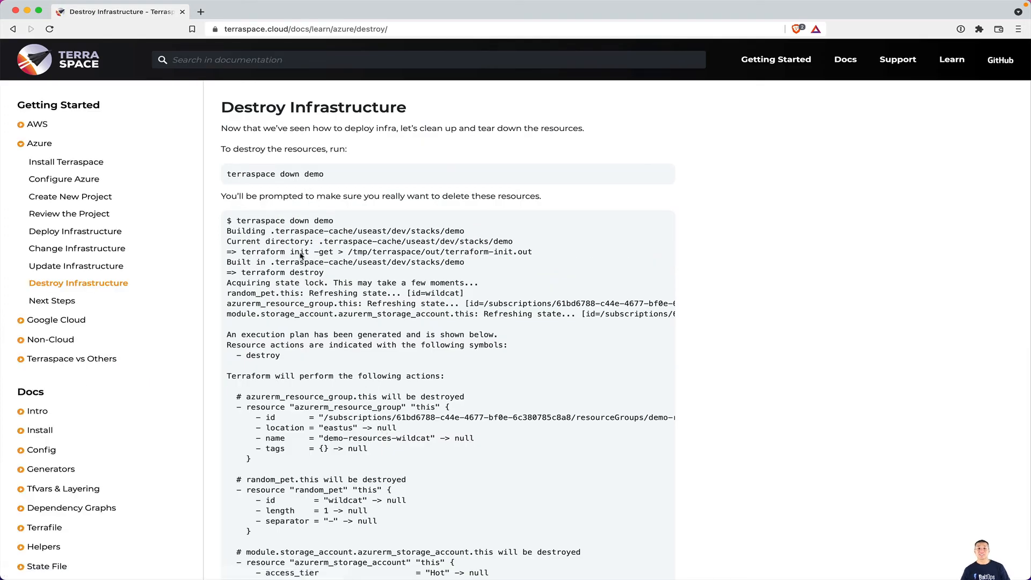
{"action": "left_click", "coordinate": [122, 12]}
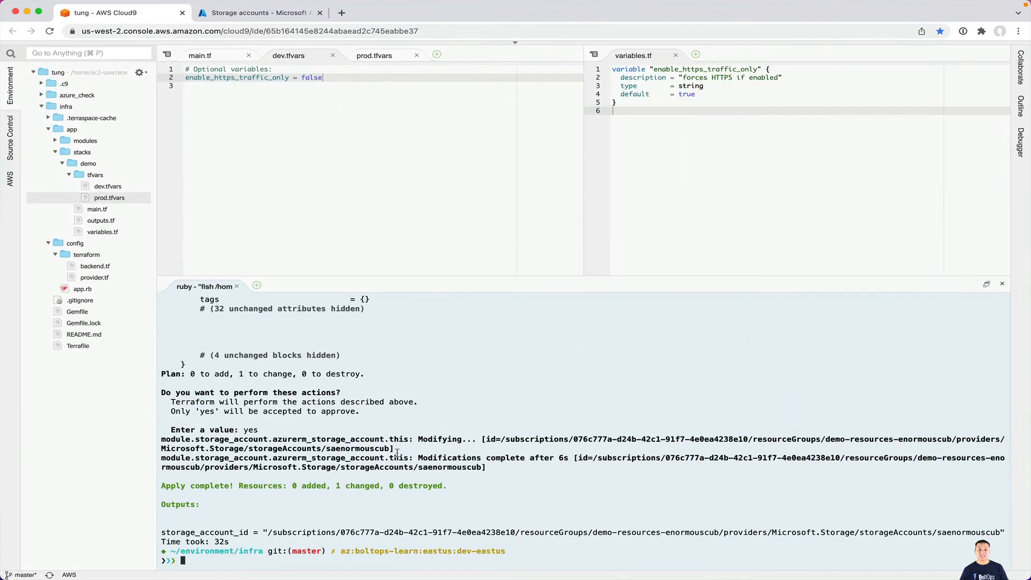
Step: Run terraspace down demo, answer yes to destroy all 3 resources, then check Azure storage accounts
{"action": "type", "text": "terraspace up demo"}
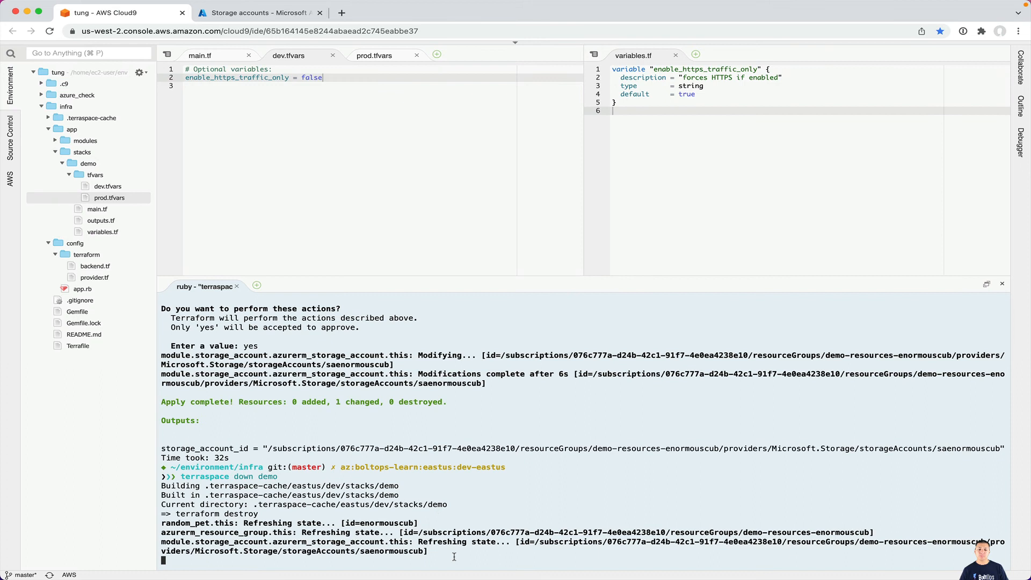
{"action": "type", "text": "yes"}
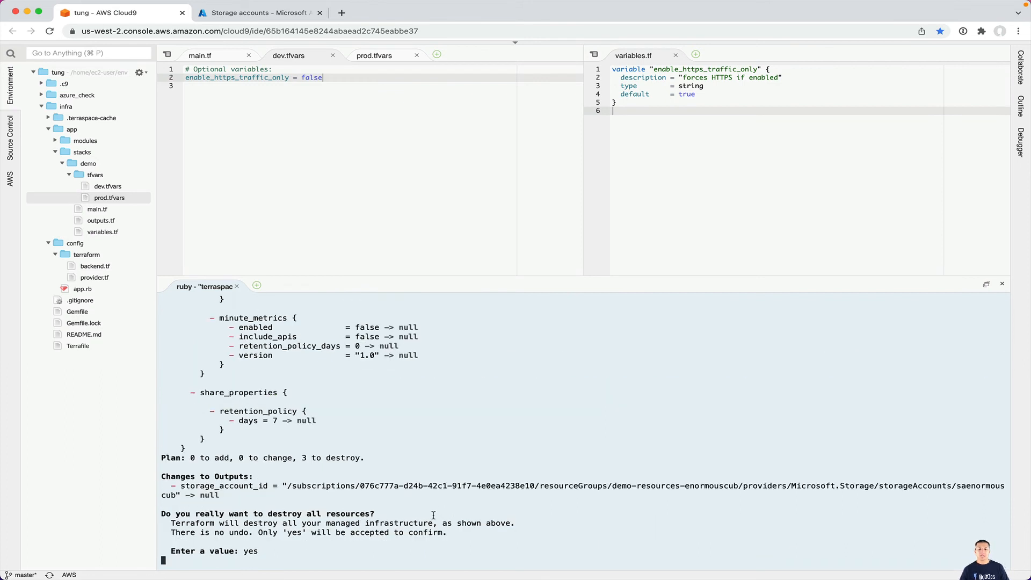
{"action": "mouse_move", "coordinate": [434, 500]}
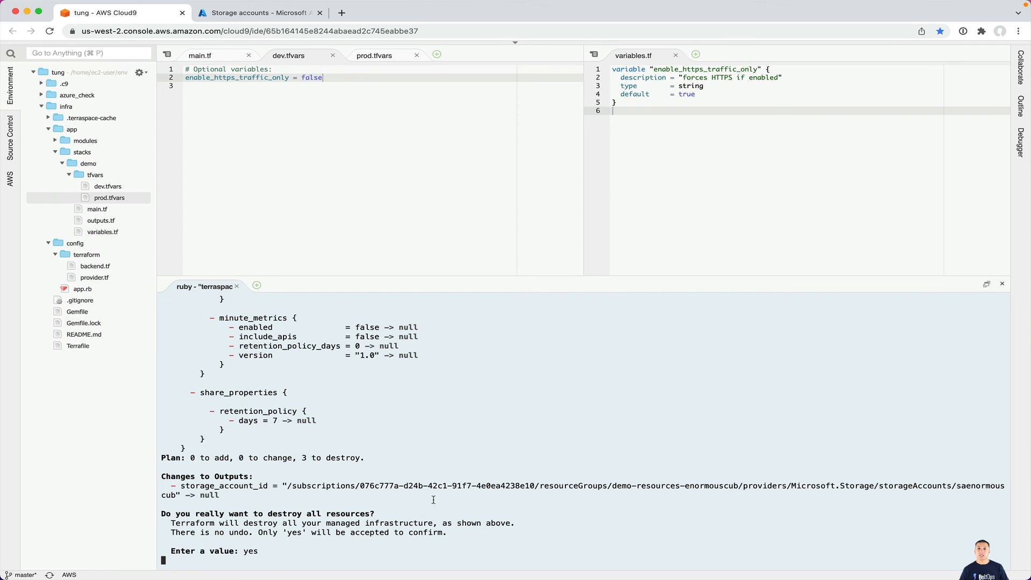
{"action": "mouse_move", "coordinate": [466, 430]}
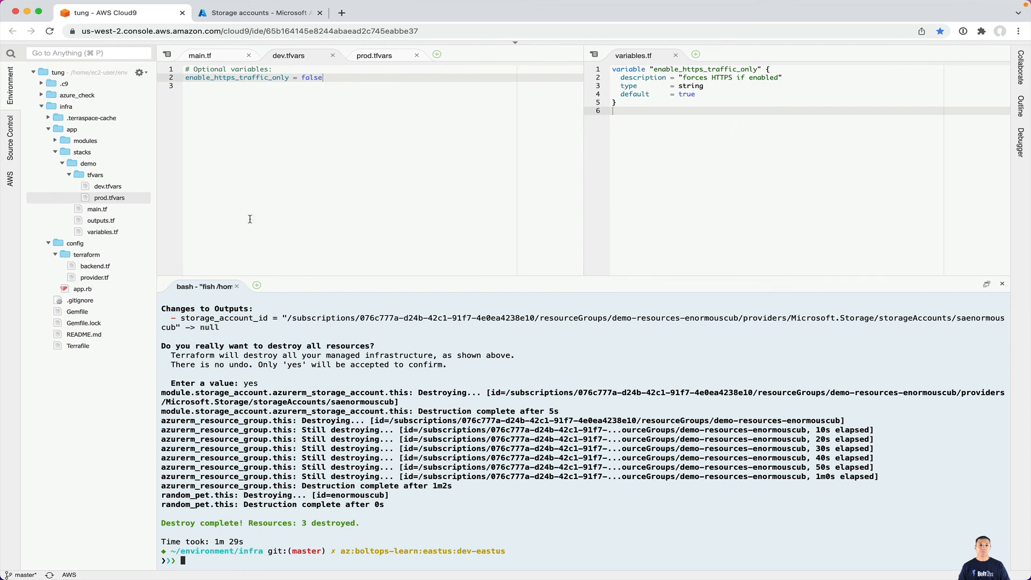
{"action": "left_click", "coordinate": [258, 13]}
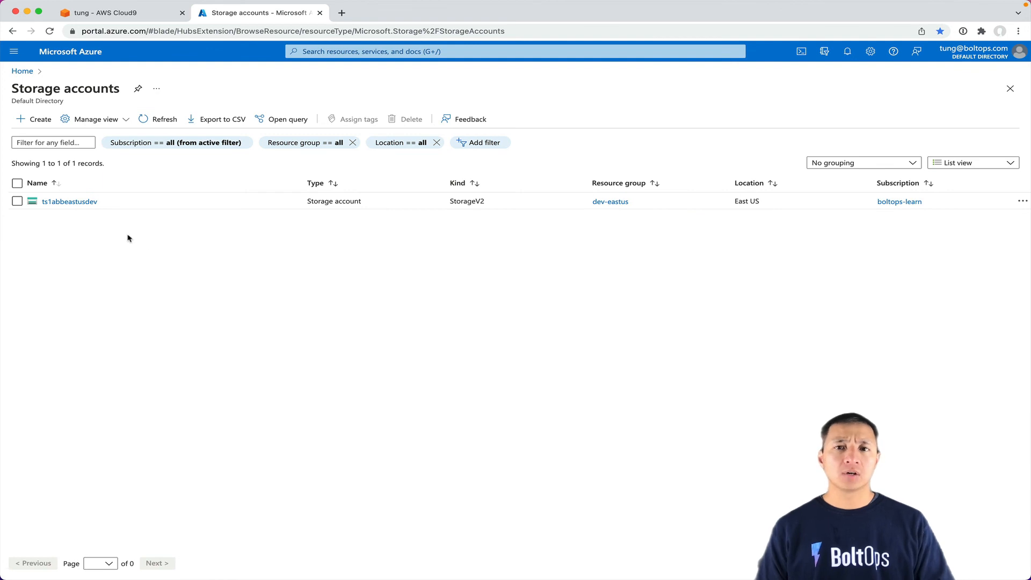
{"action": "mouse_move", "coordinate": [159, 224]}
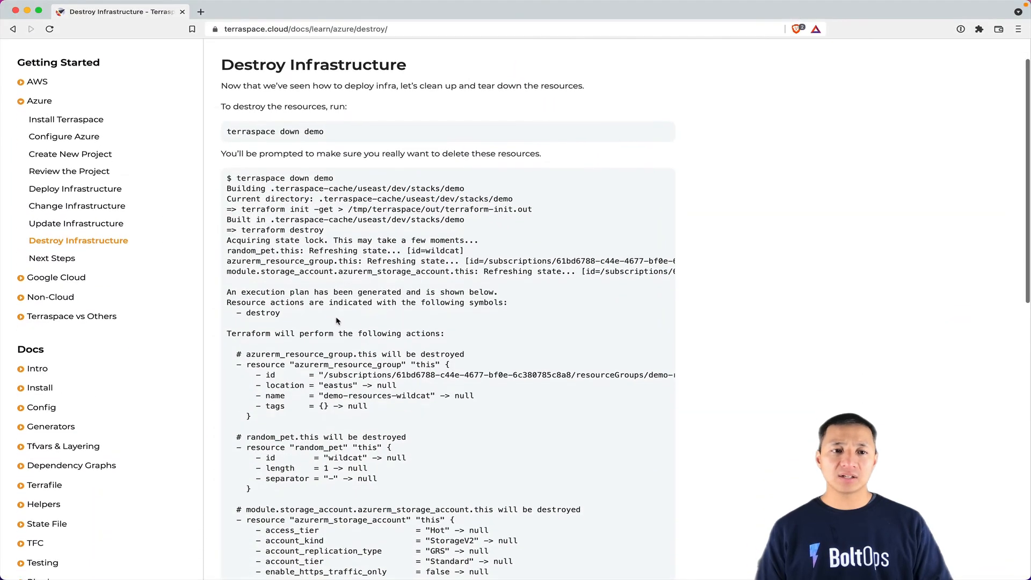
Step: Reach the end of the Destroy Infrastructure guide and advance to the next page
{"action": "scroll", "scroll_direction": "down", "scroll_amount": 3}
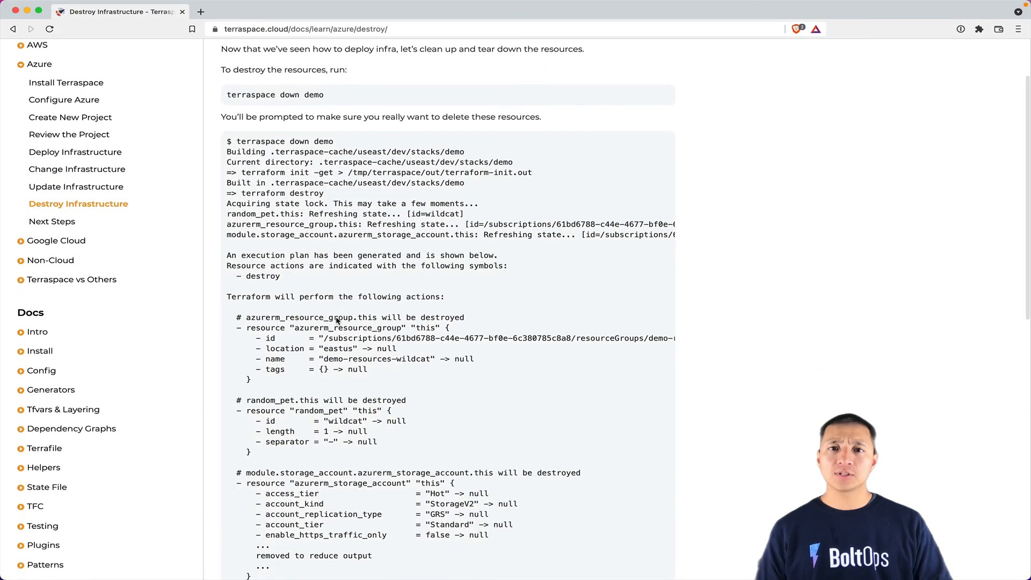
{"action": "scroll", "scroll_direction": "down", "scroll_amount": 3}
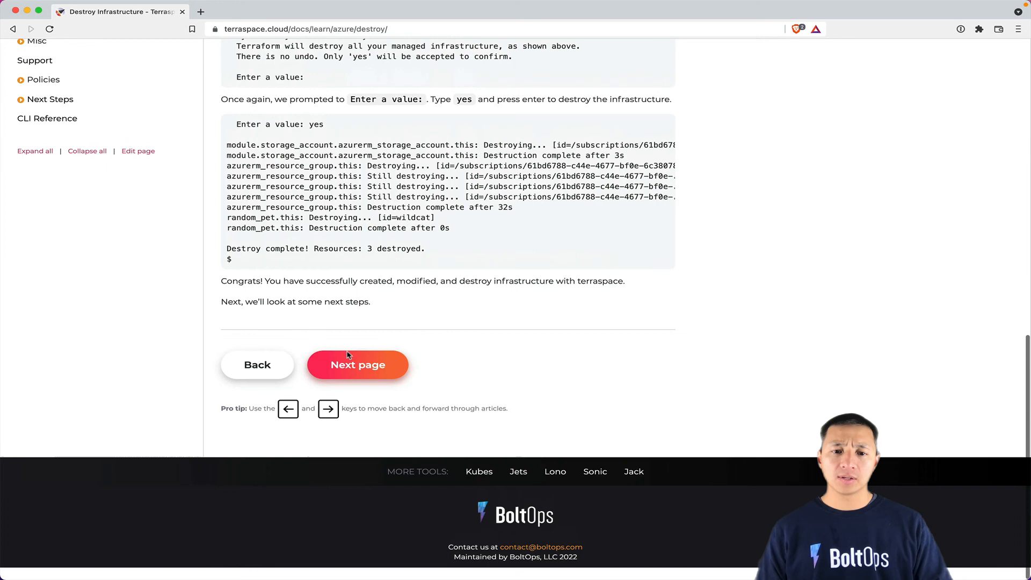
{"action": "left_click", "coordinate": [357, 365]}
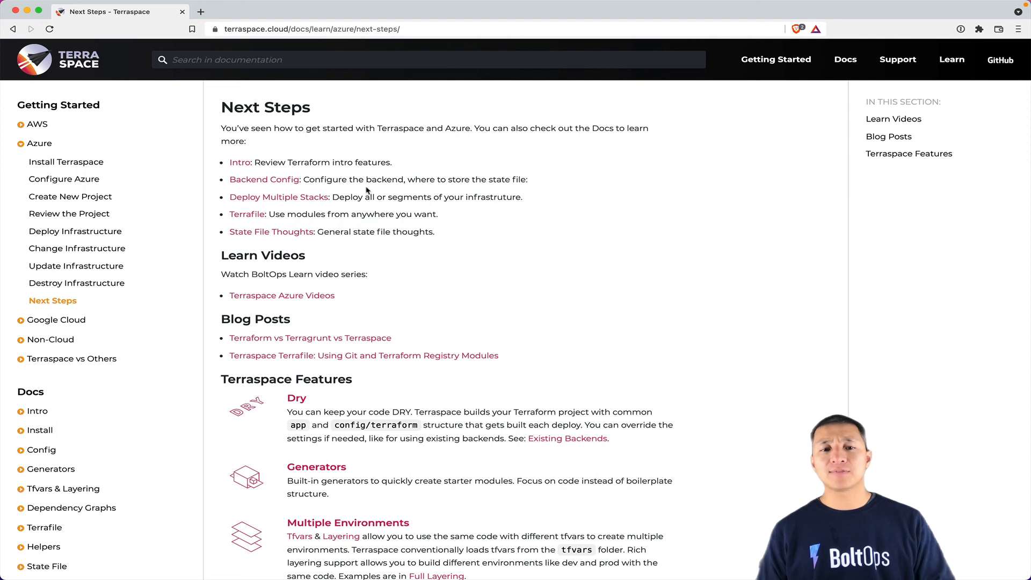
{"action": "mouse_move", "coordinate": [399, 200]}
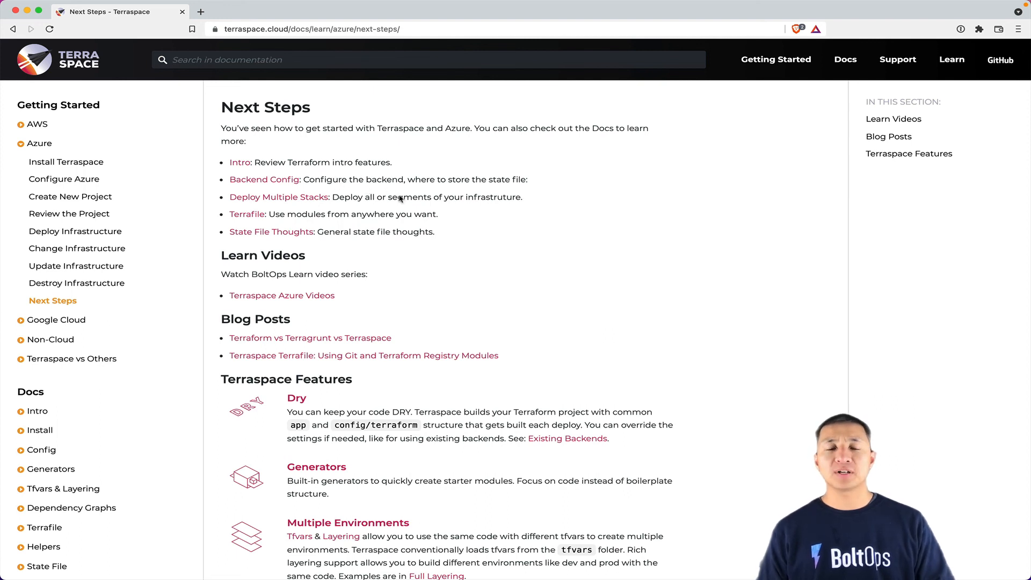
{"action": "mouse_move", "coordinate": [365, 216]}
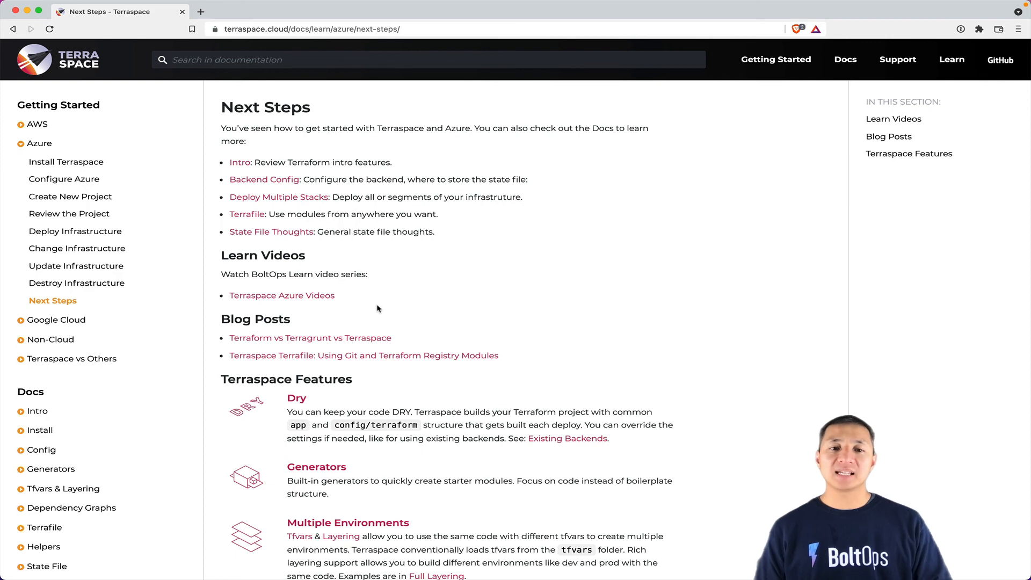
{"action": "mouse_move", "coordinate": [399, 359]}
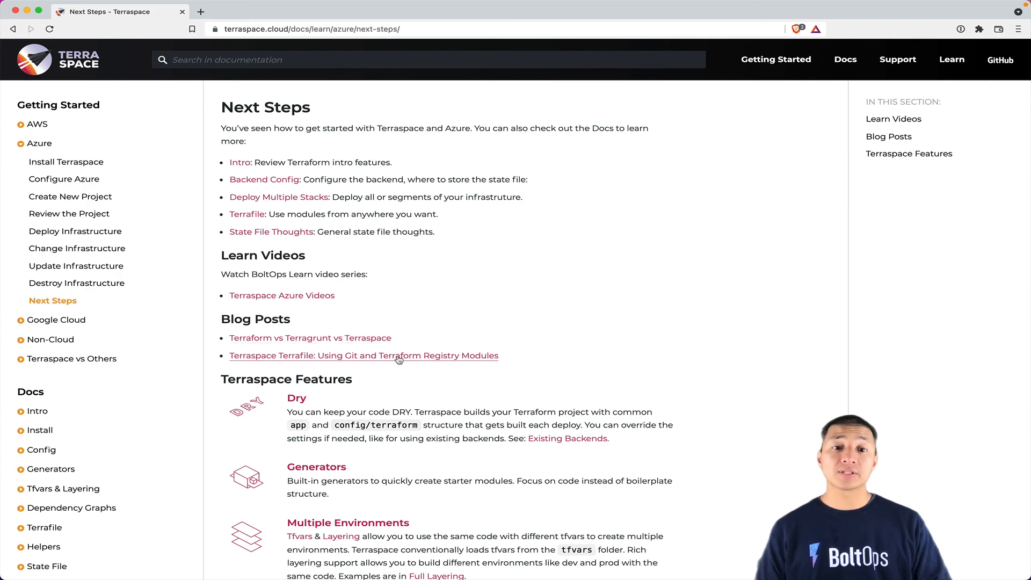
Step: Review the Next Steps page listing further docs, learn videos, blog posts and features
{"action": "scroll", "scroll_direction": "down", "scroll_amount": 3}
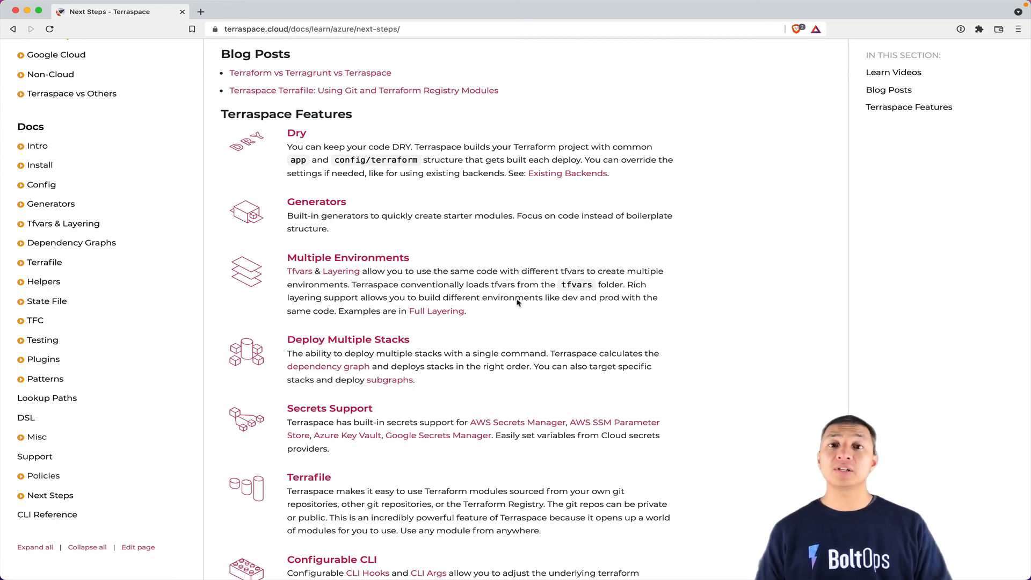
{"action": "scroll", "scroll_direction": "up", "scroll_amount": 3}
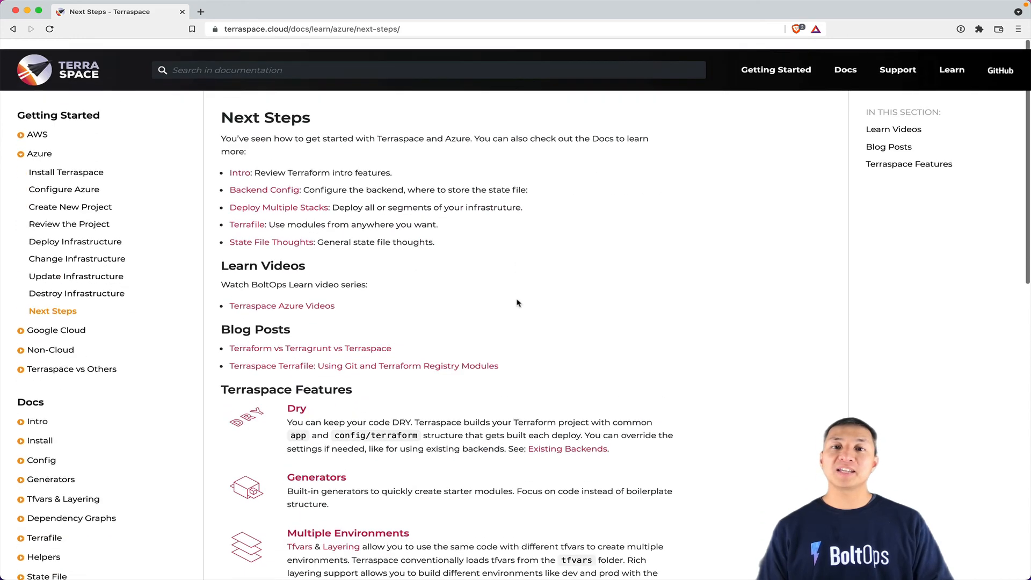
{"action": "scroll", "scroll_direction": "down", "scroll_amount": 3}
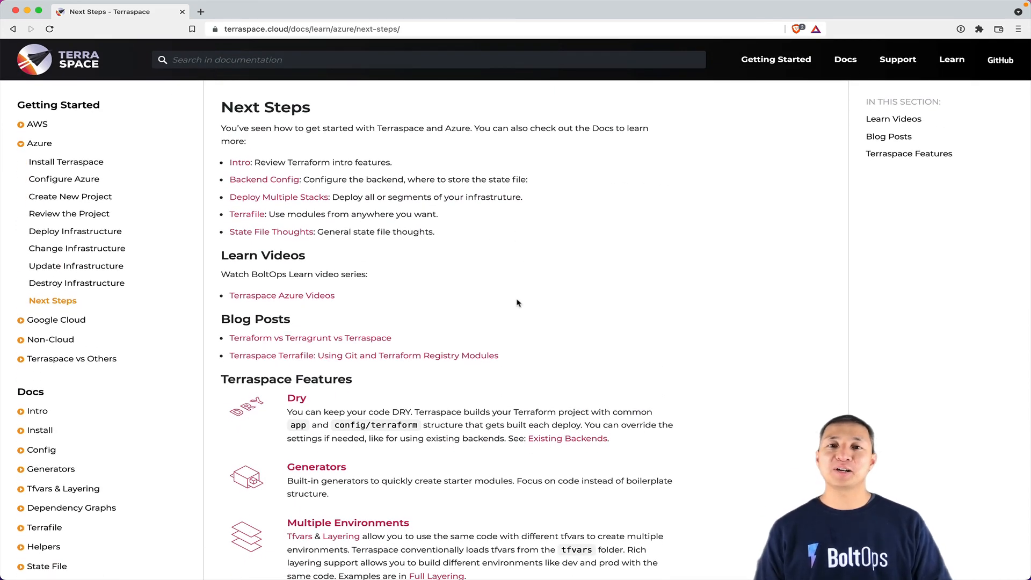